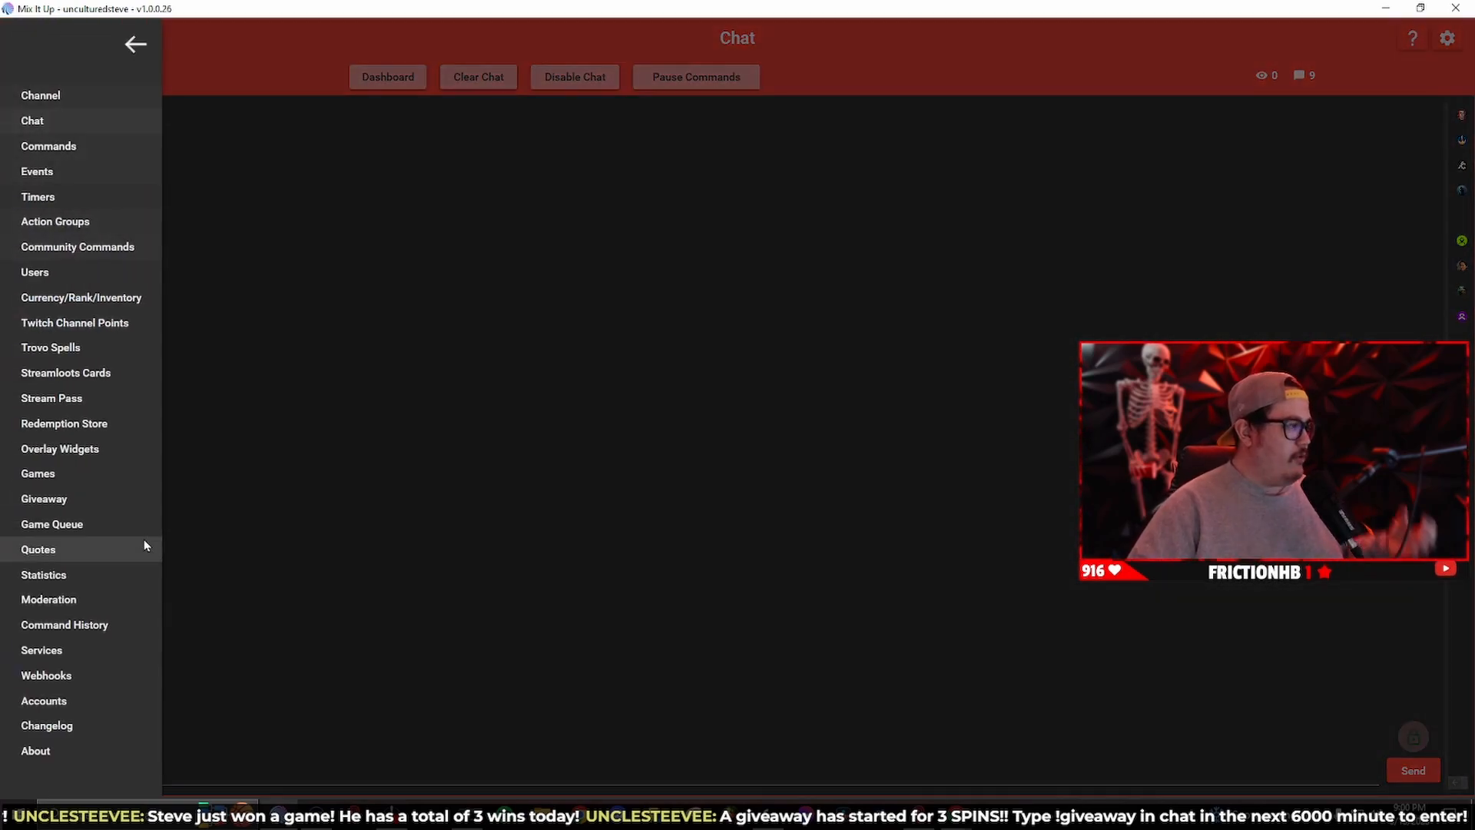
- Go to the Giveaway page to configure the 3 SPINS! giveaway
left_click(44, 498)
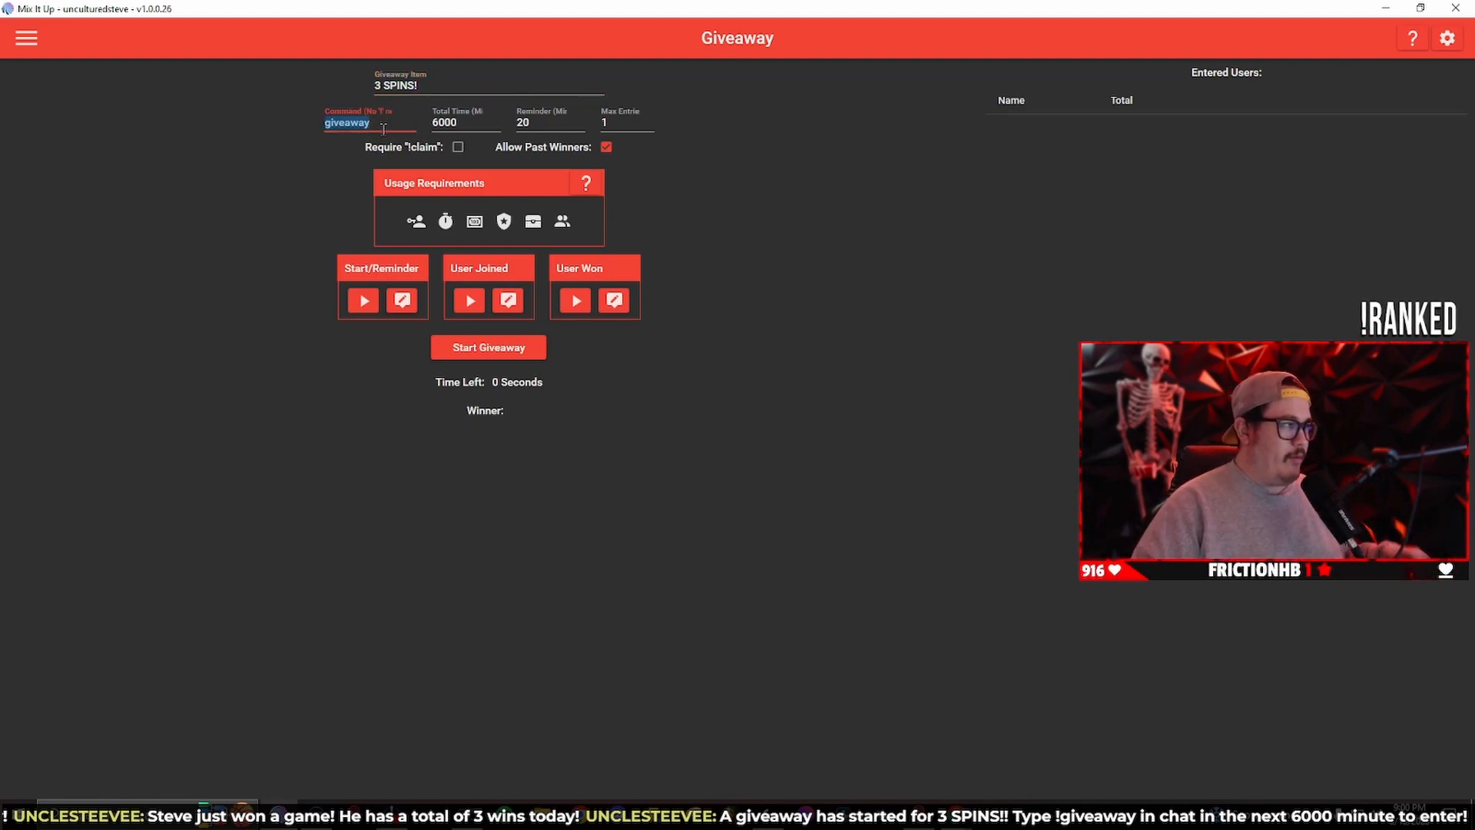
mouse_move(256, 138)
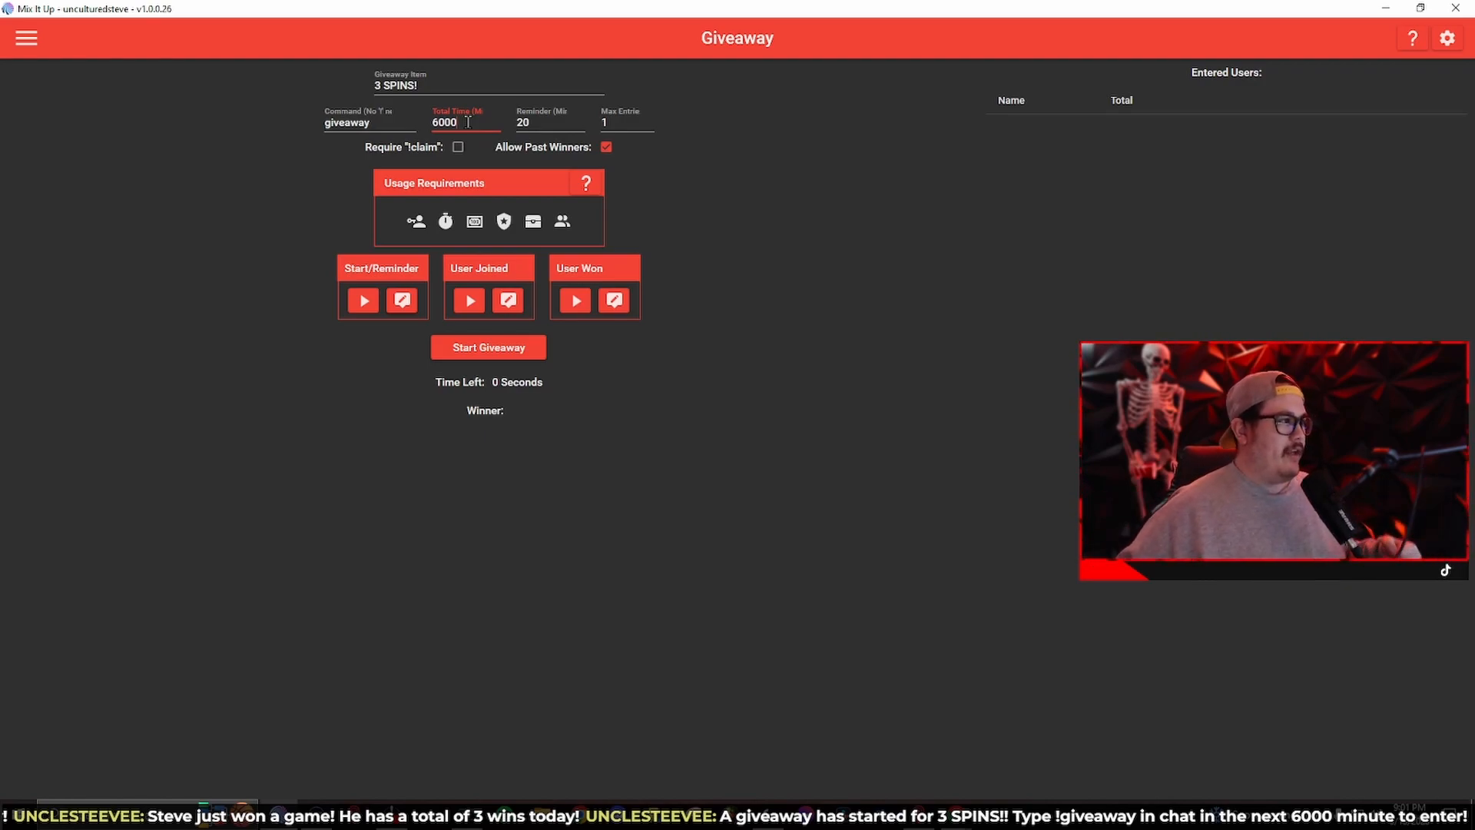
- Change the giveaway reminder interval from 20 to 10
left_click(549, 123)
type("10")
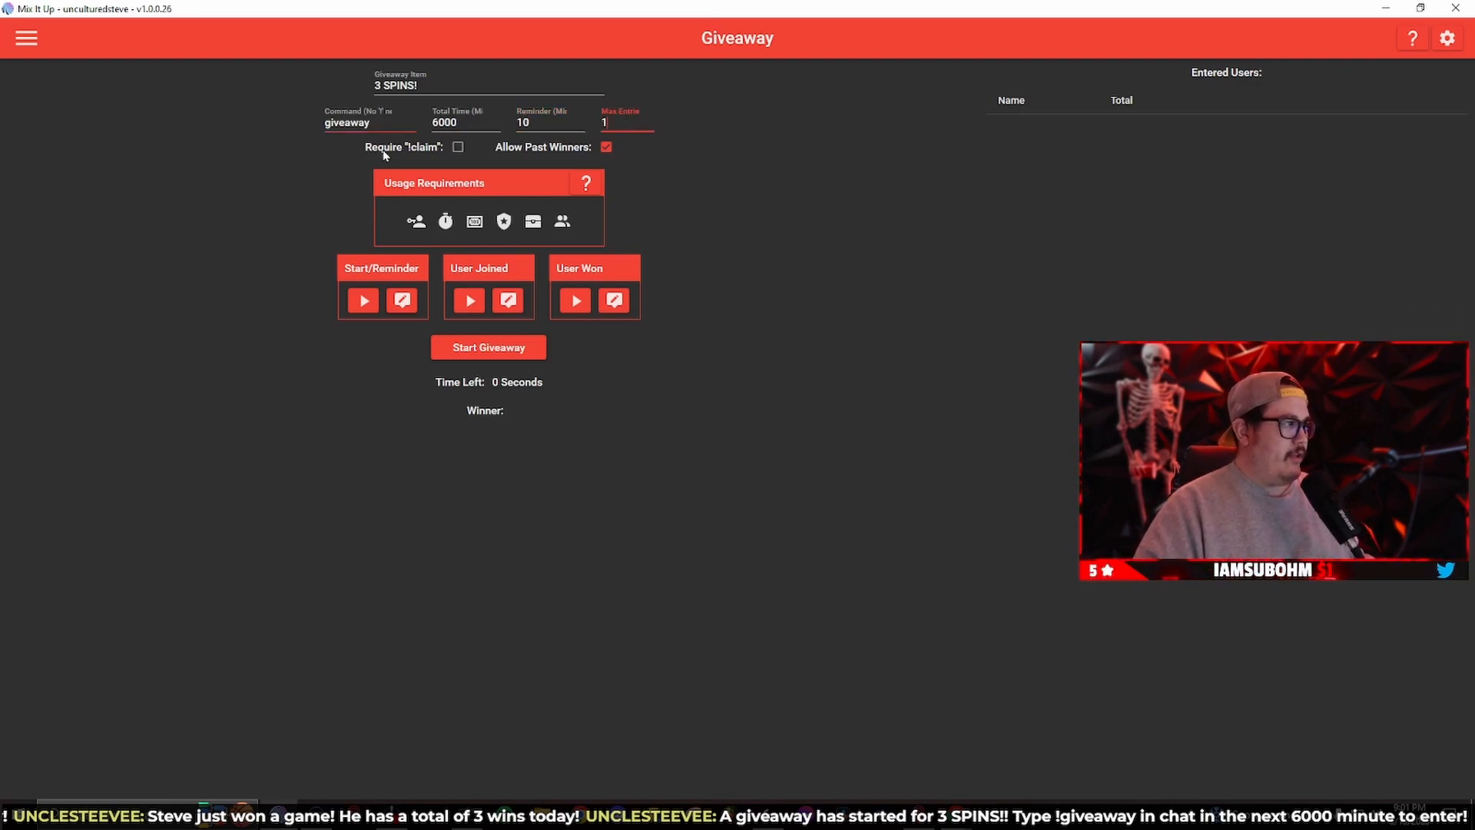
mouse_move(449, 162)
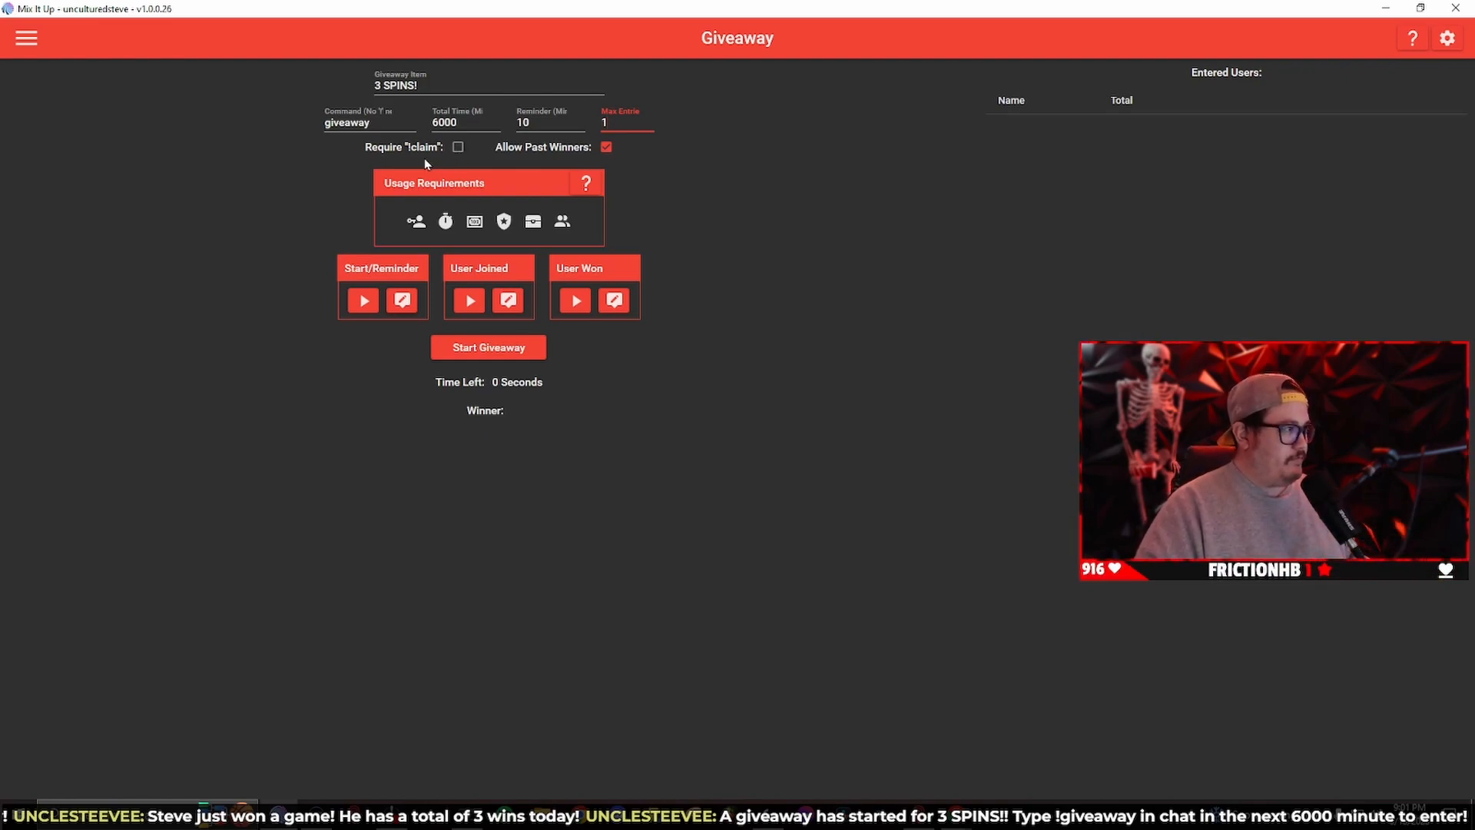
mouse_move(401, 162)
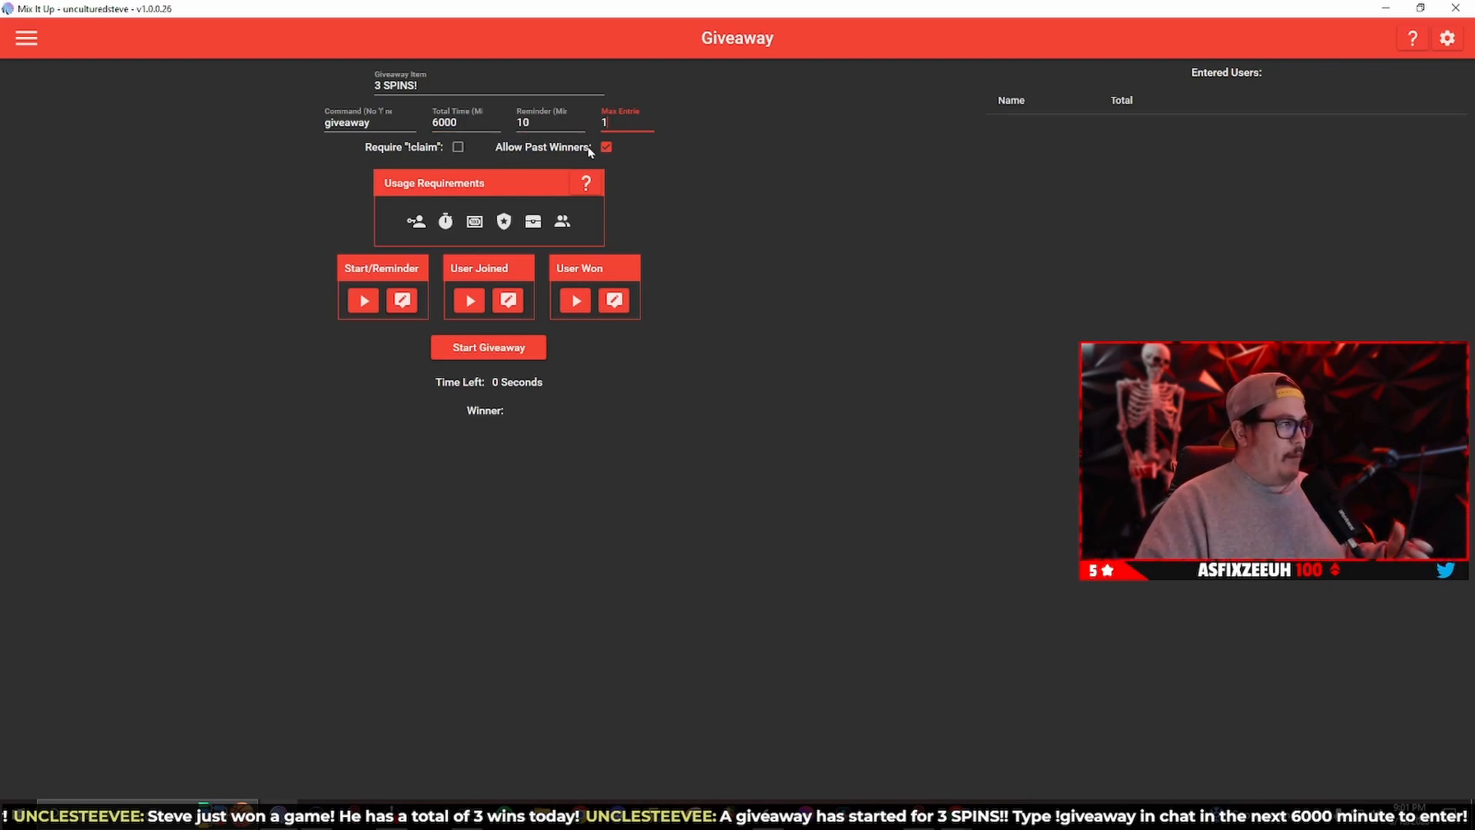
mouse_move(621, 155)
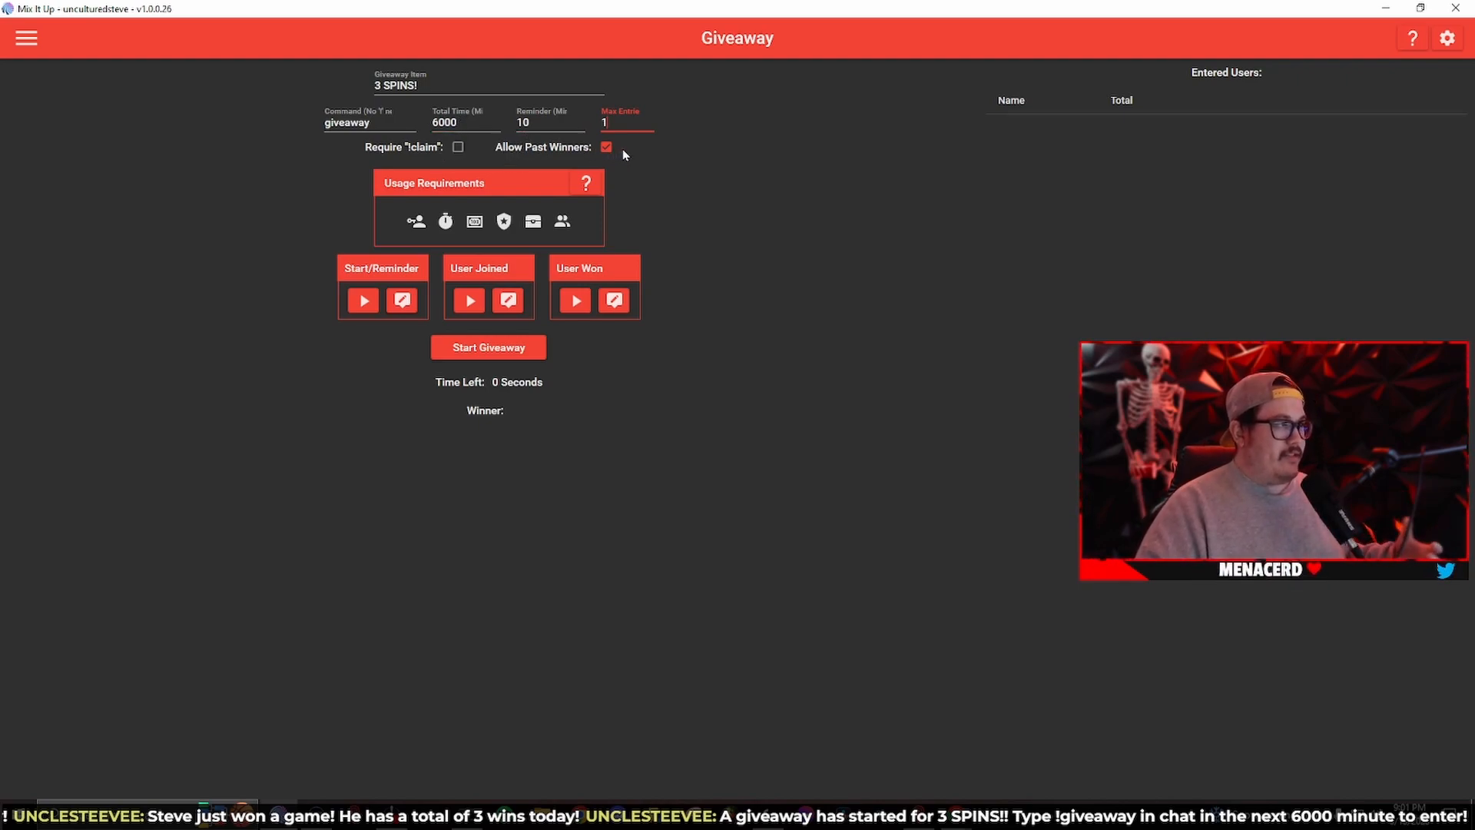
mouse_move(627, 157)
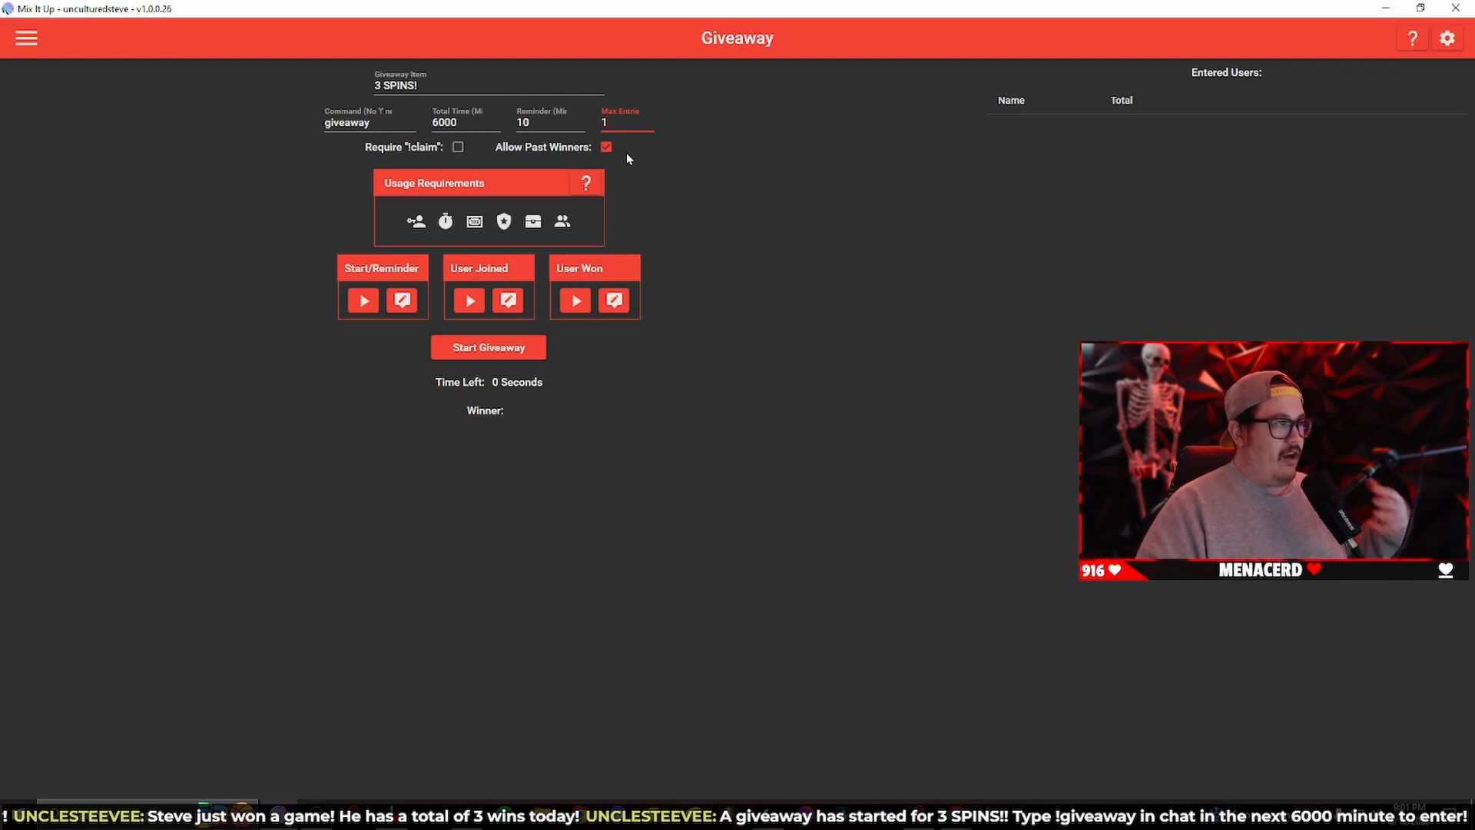
mouse_move(424, 235)
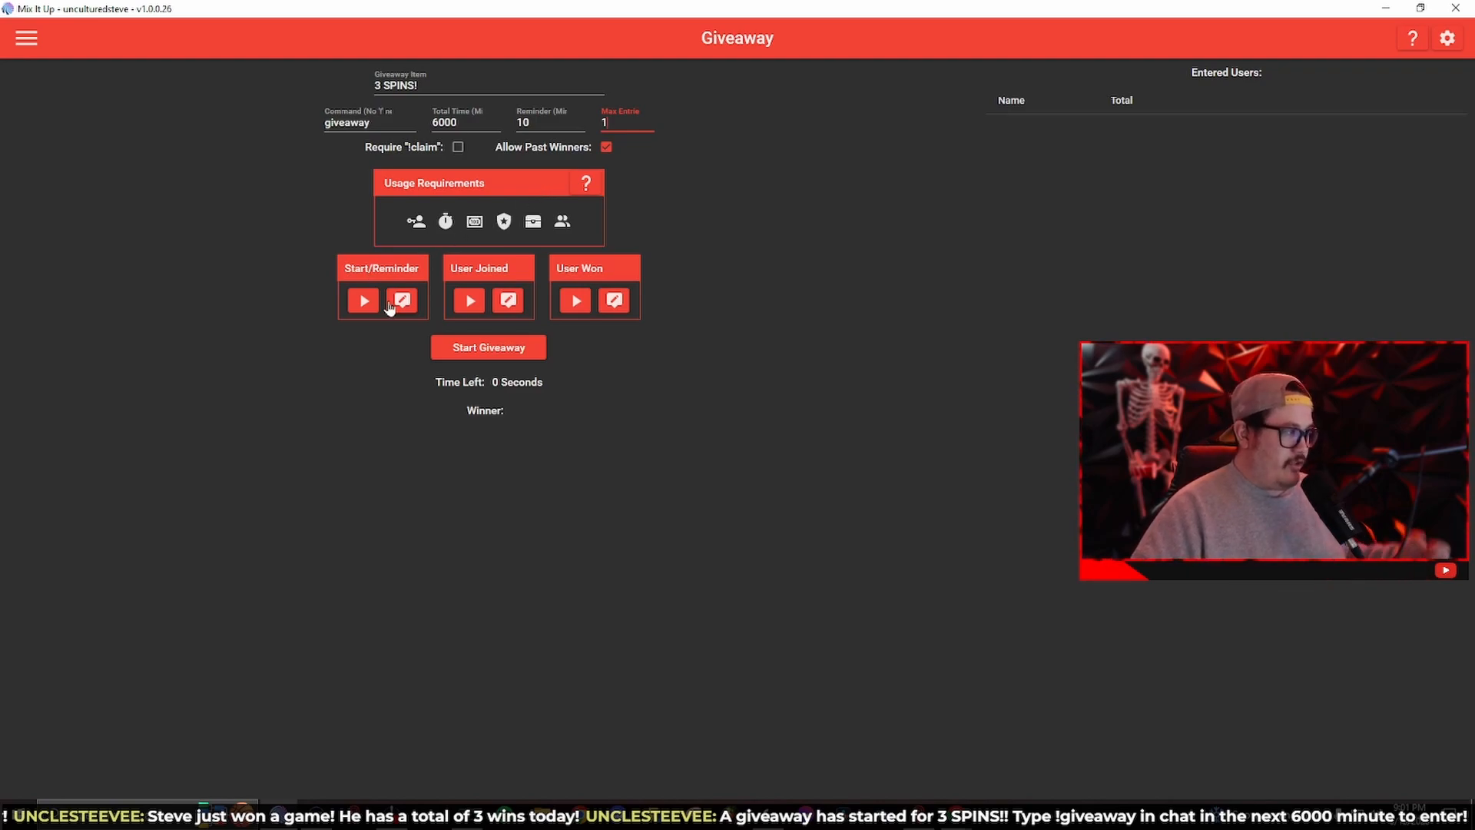
- Replace the start/reminder chat message with a Twitch Send Chat Announcement action
left_click(401, 300)
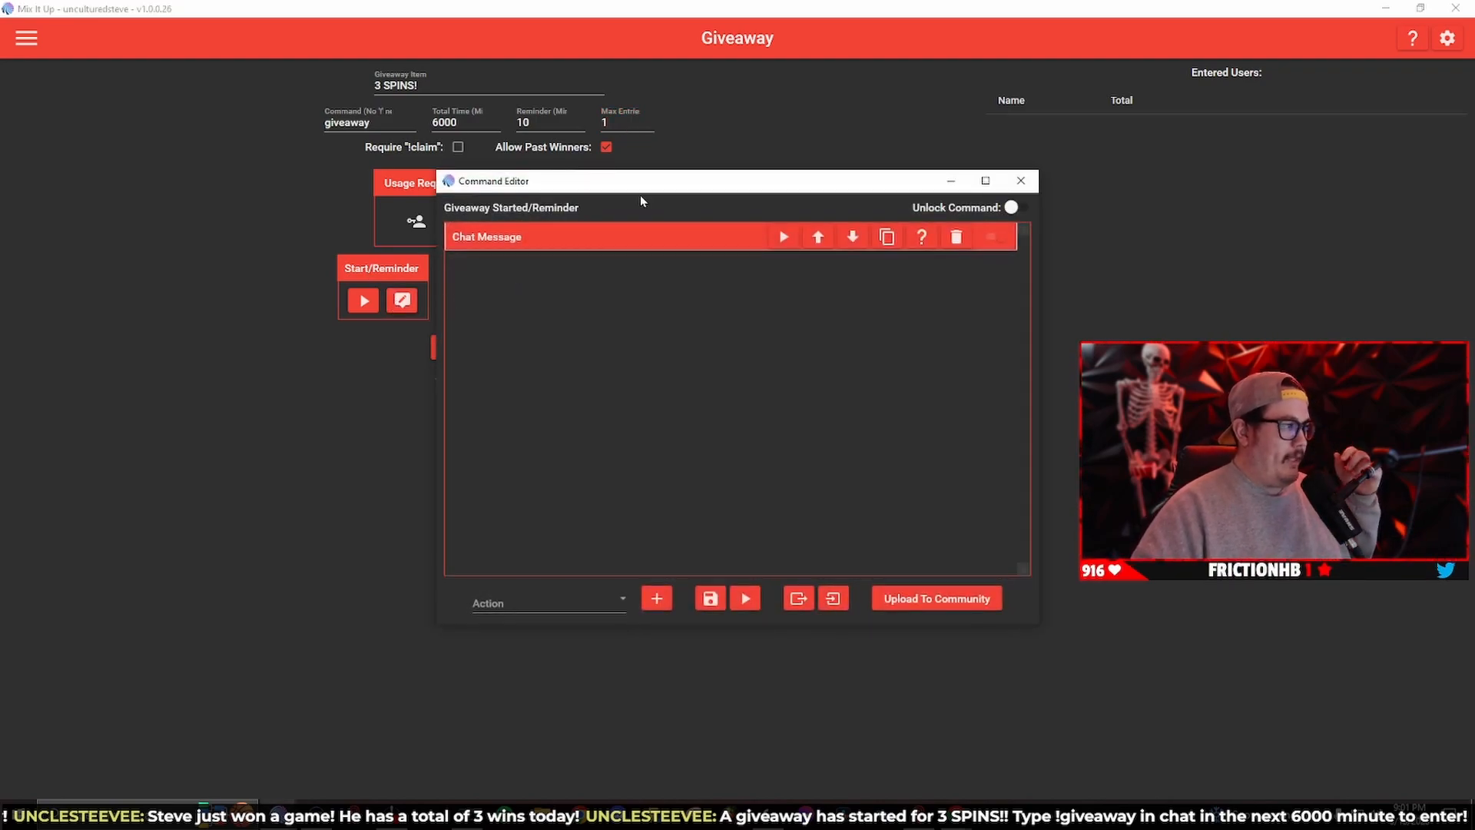
left_click(487, 237)
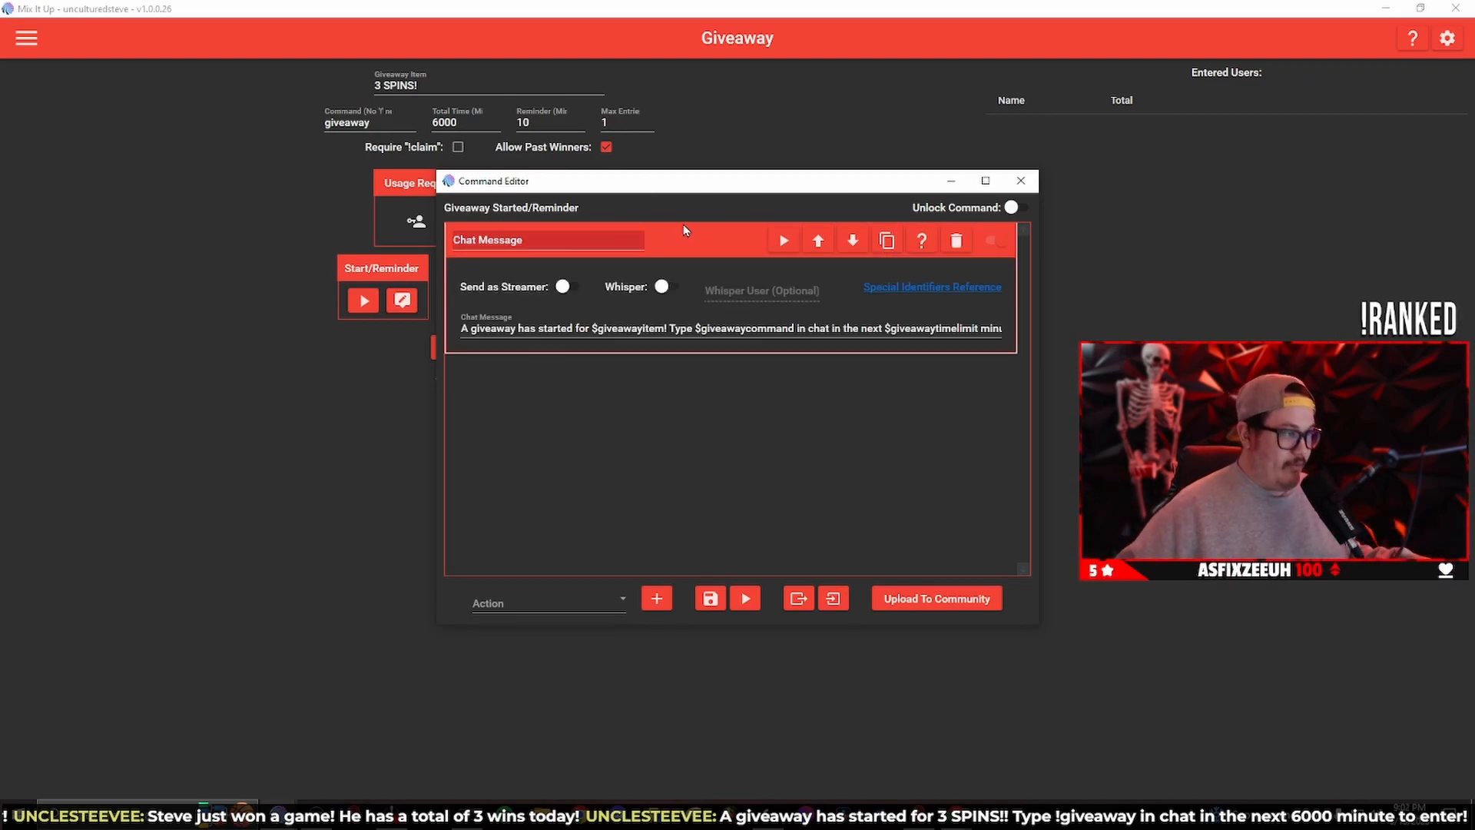
mouse_move(419, 351)
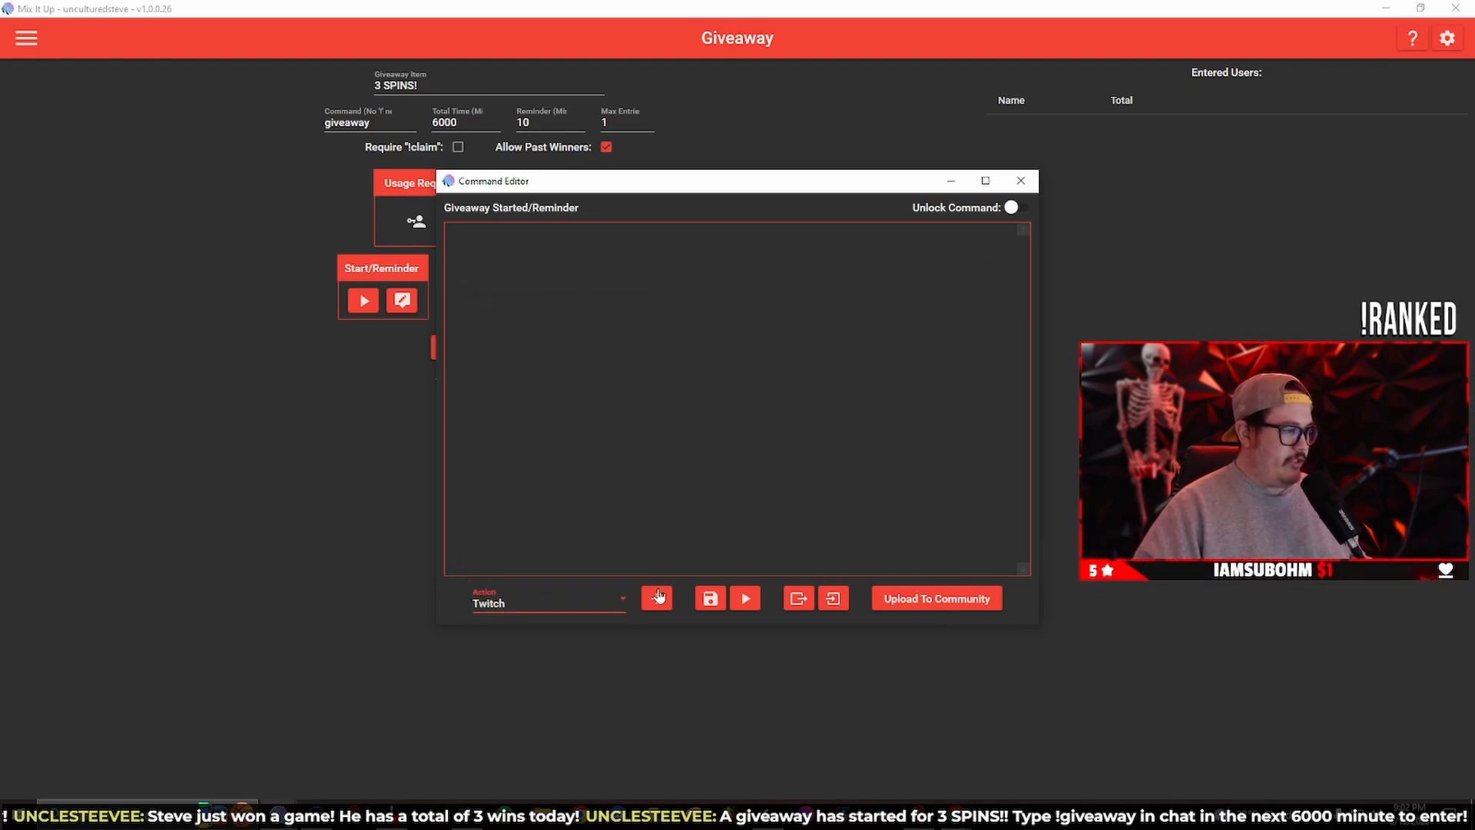
left_click(655, 598)
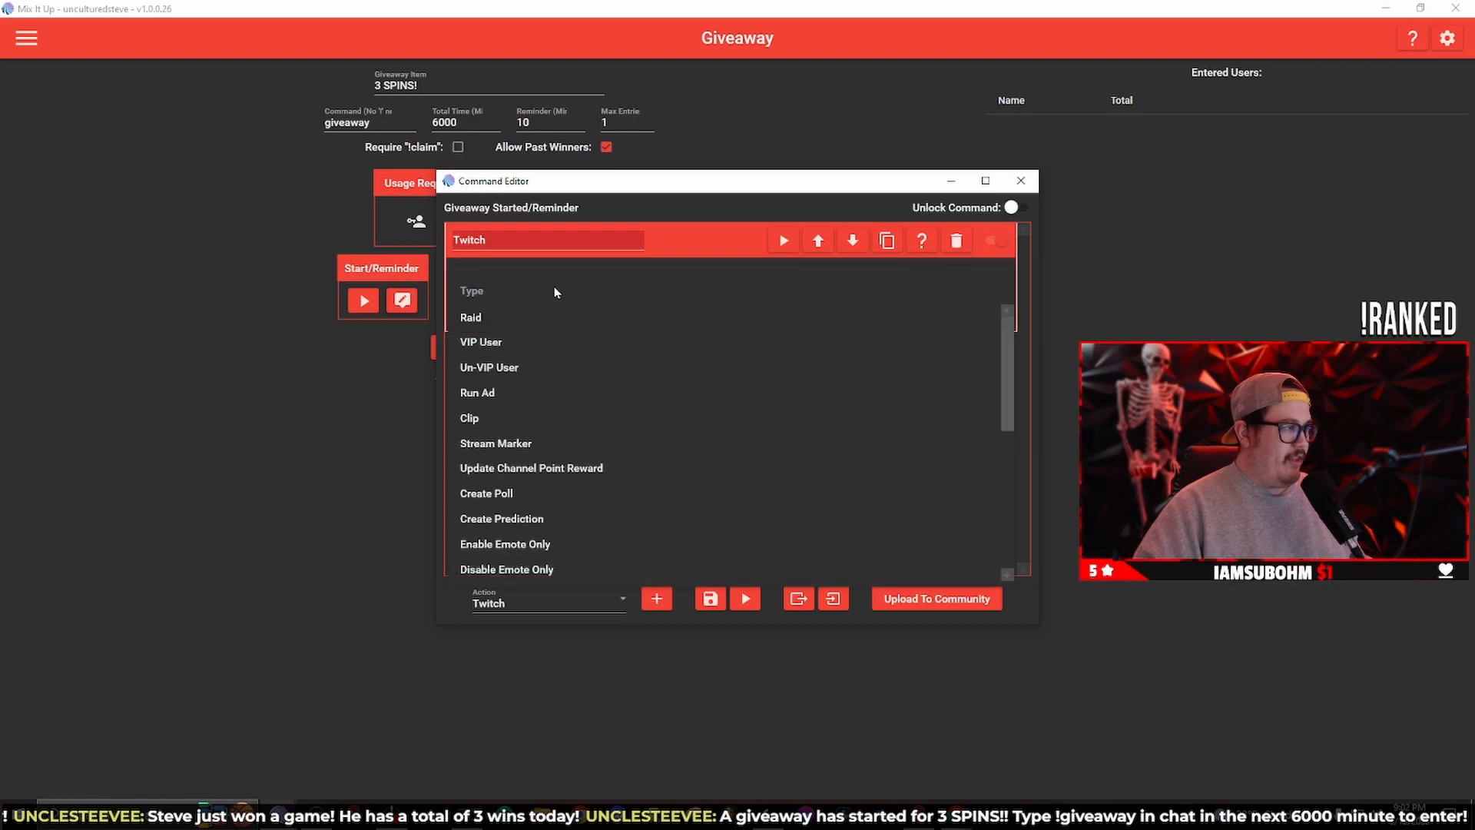
scroll("down", 3)
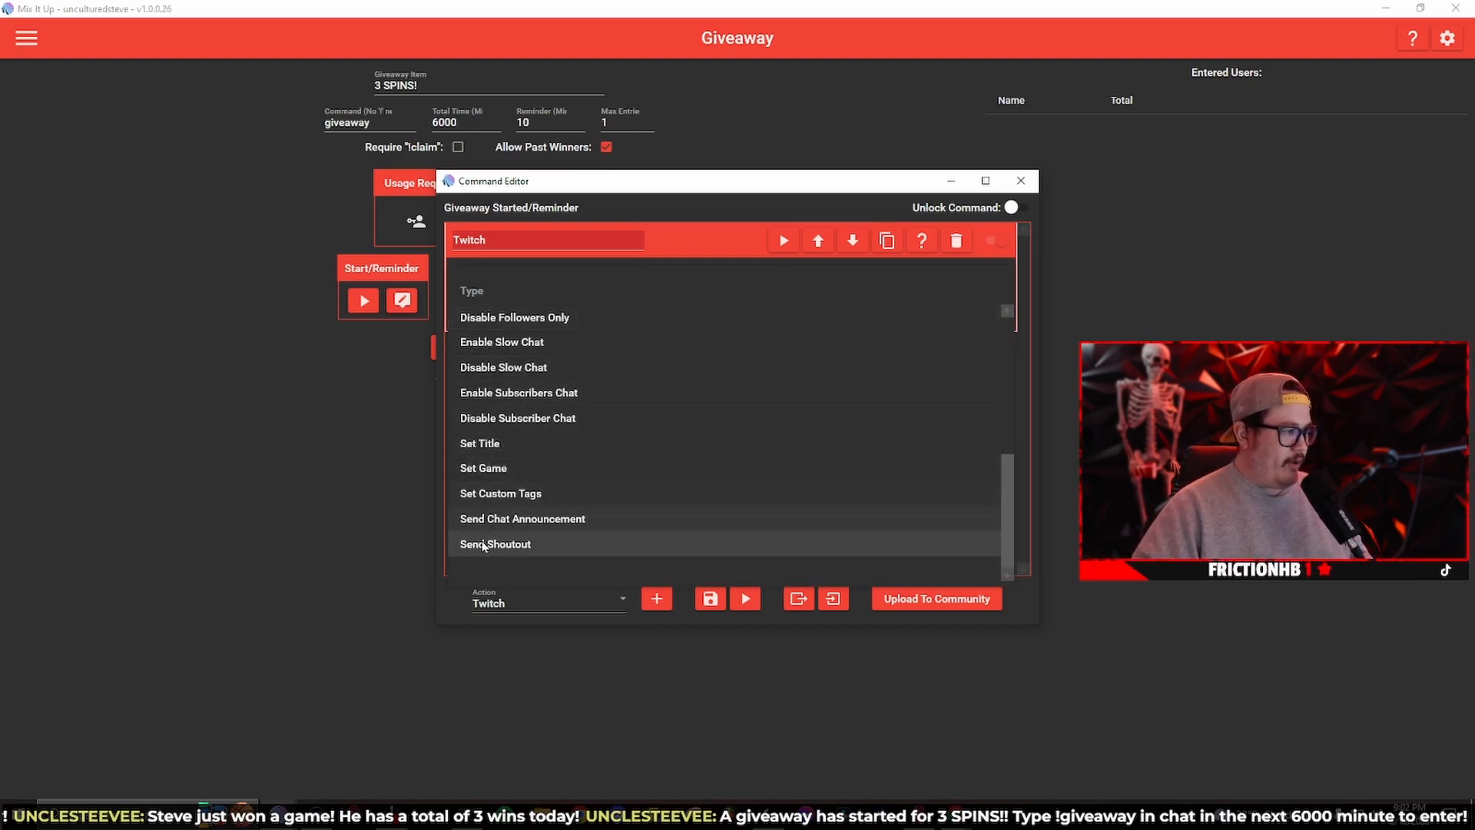
left_click(523, 518)
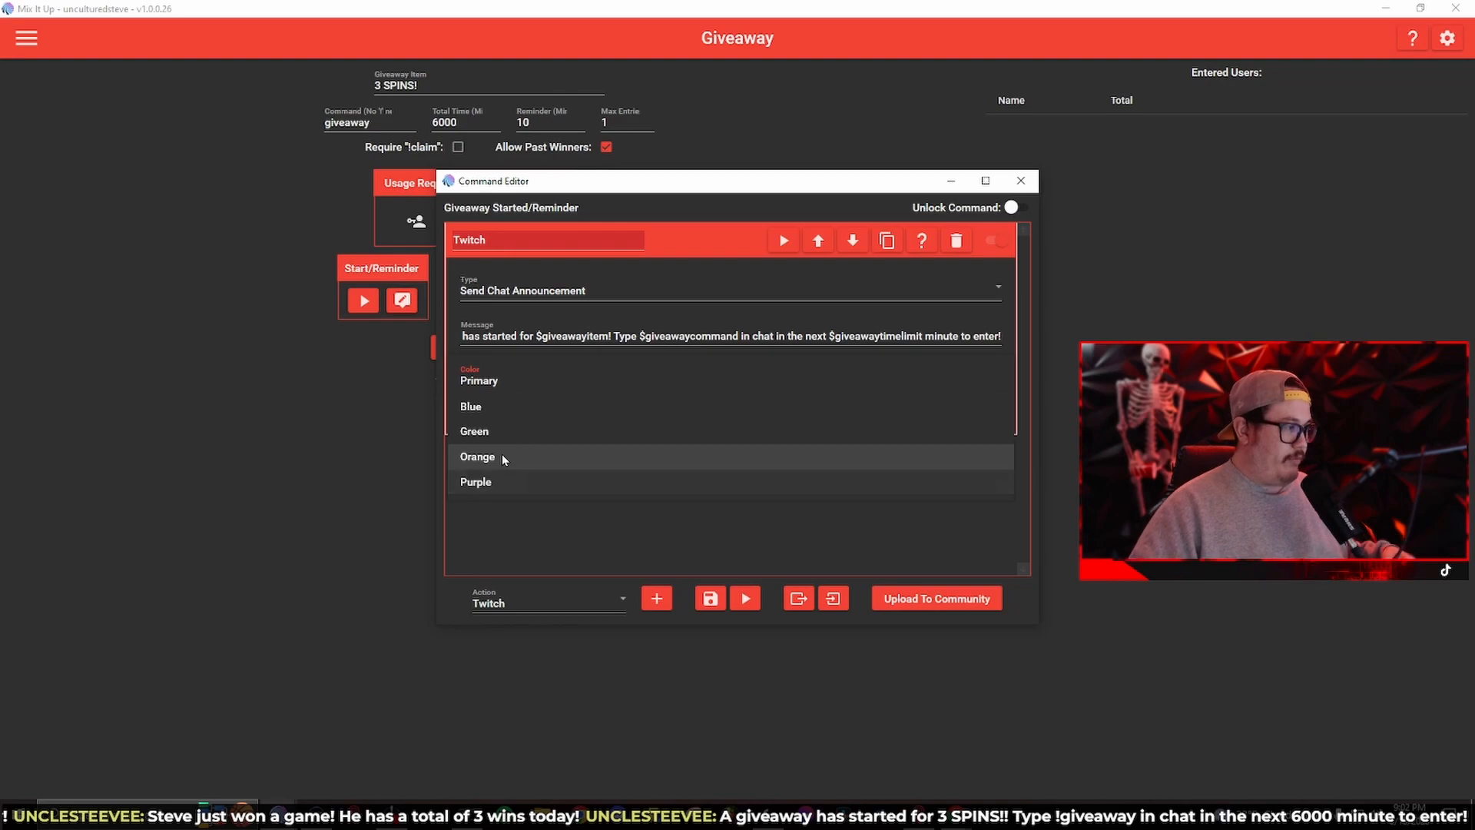
- Set the announcement colour to Orange and save the start/reminder command
left_click(477, 456)
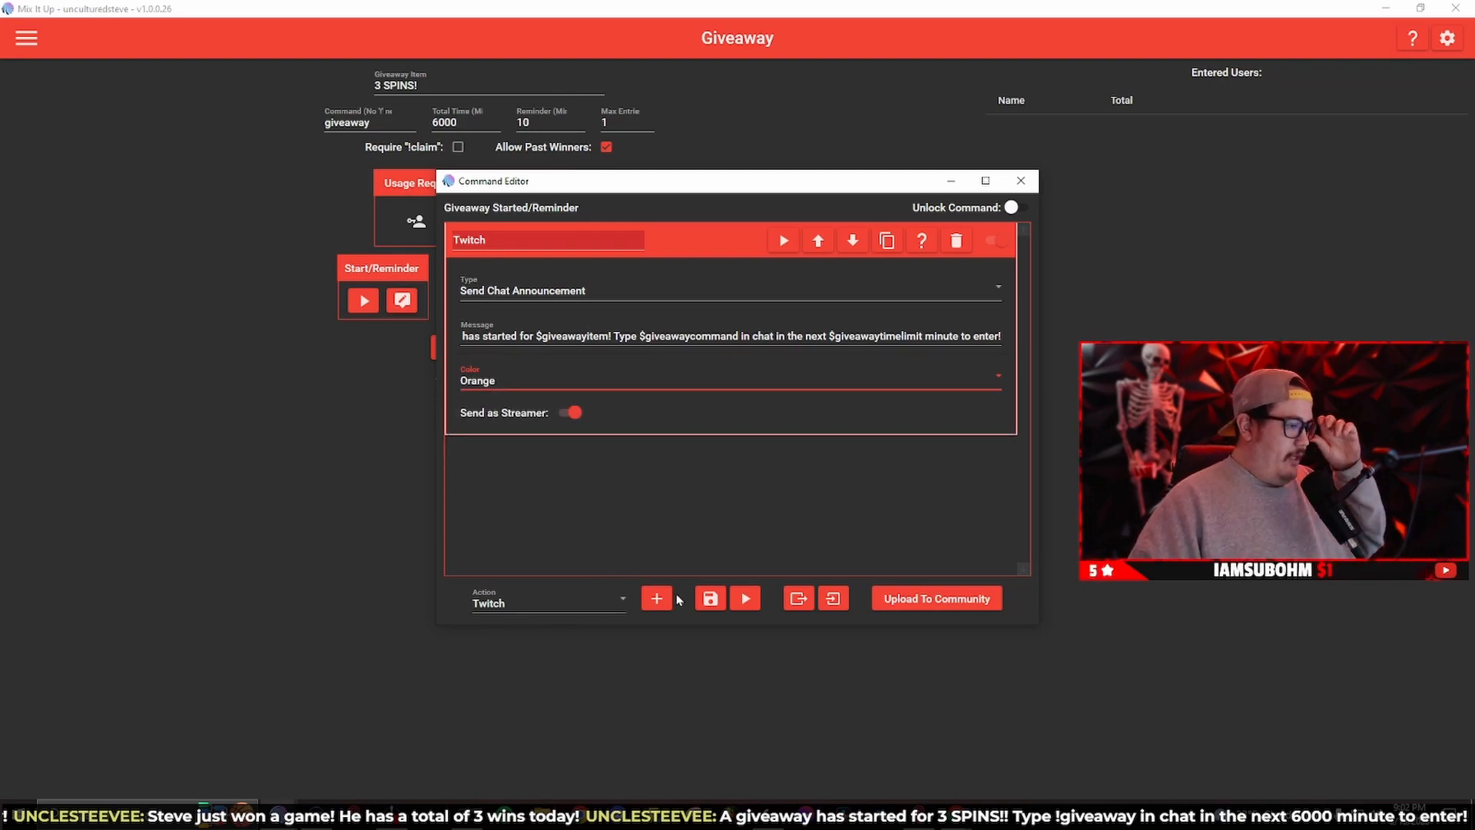
left_click(1018, 181)
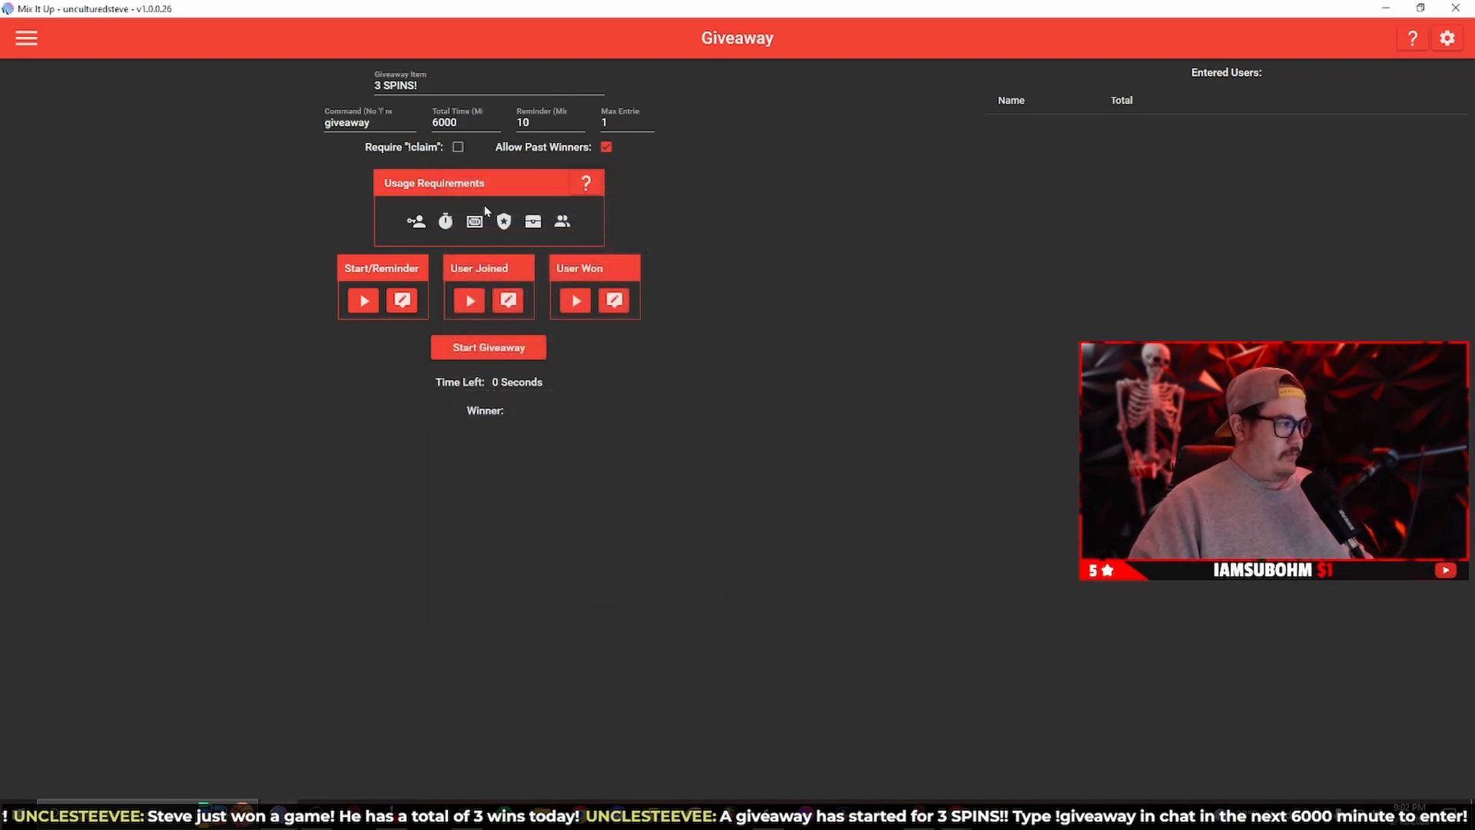
mouse_move(507, 301)
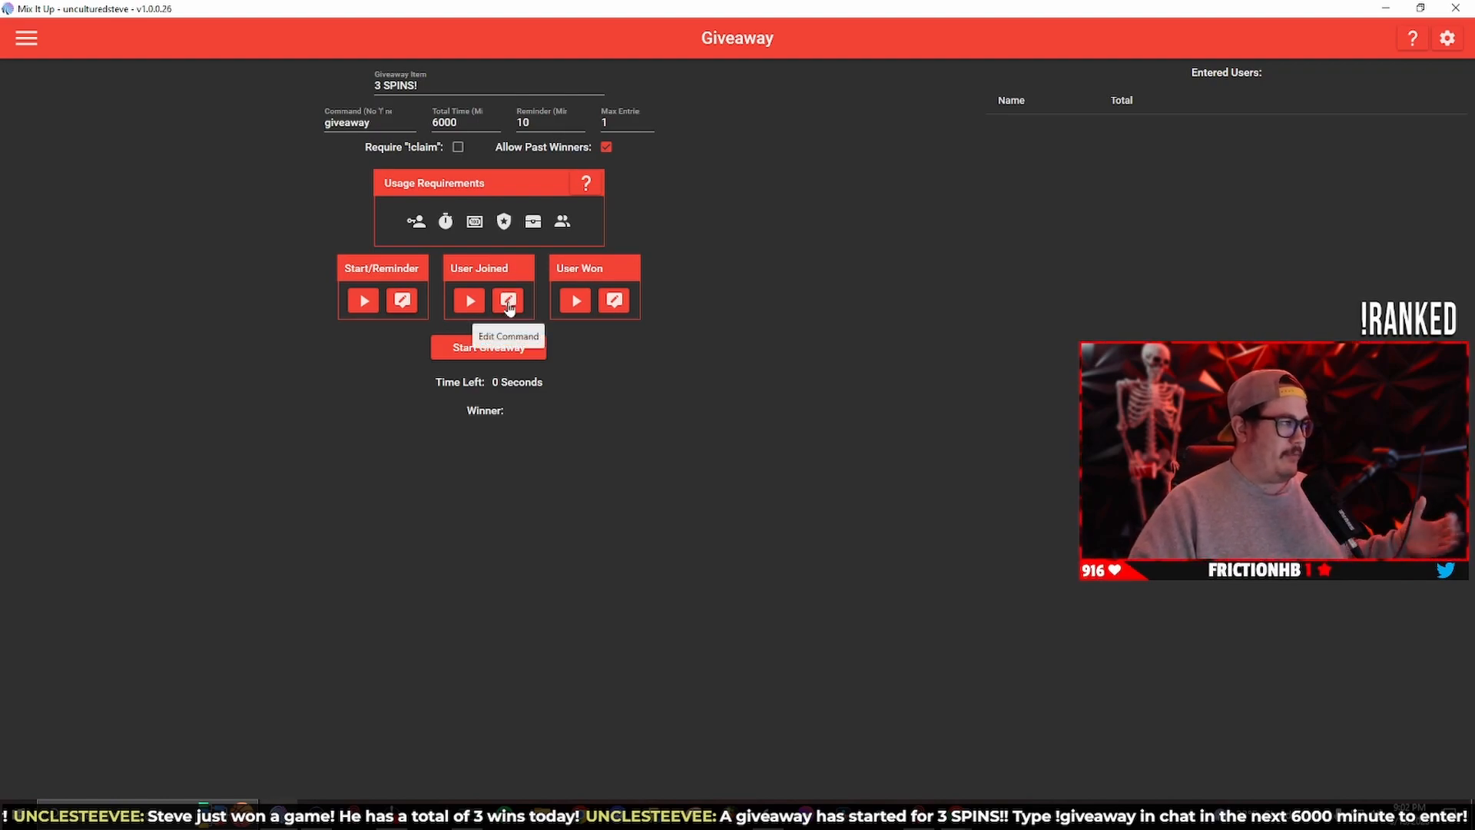
left_click(506, 299)
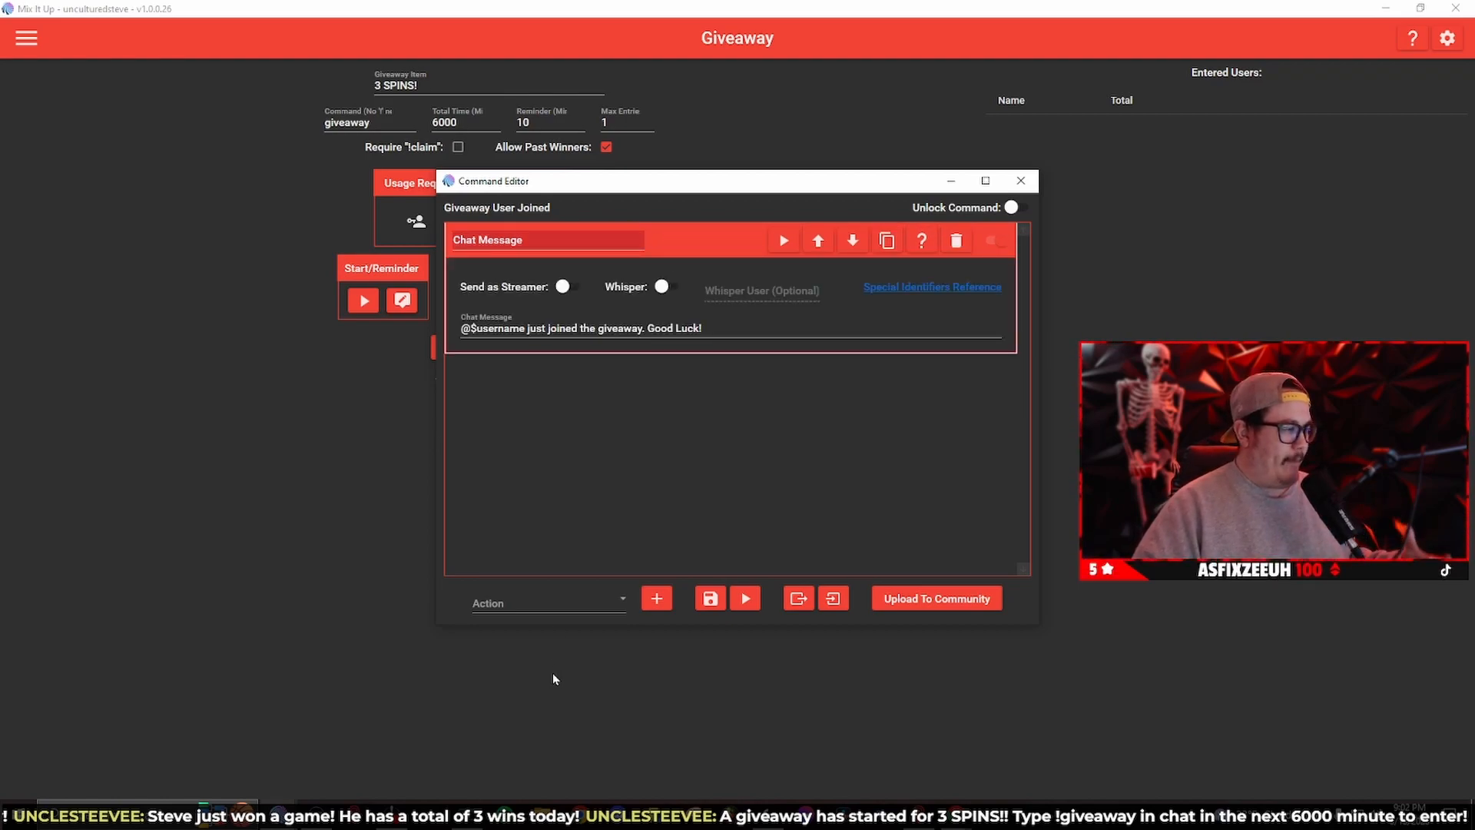
left_click(547, 602)
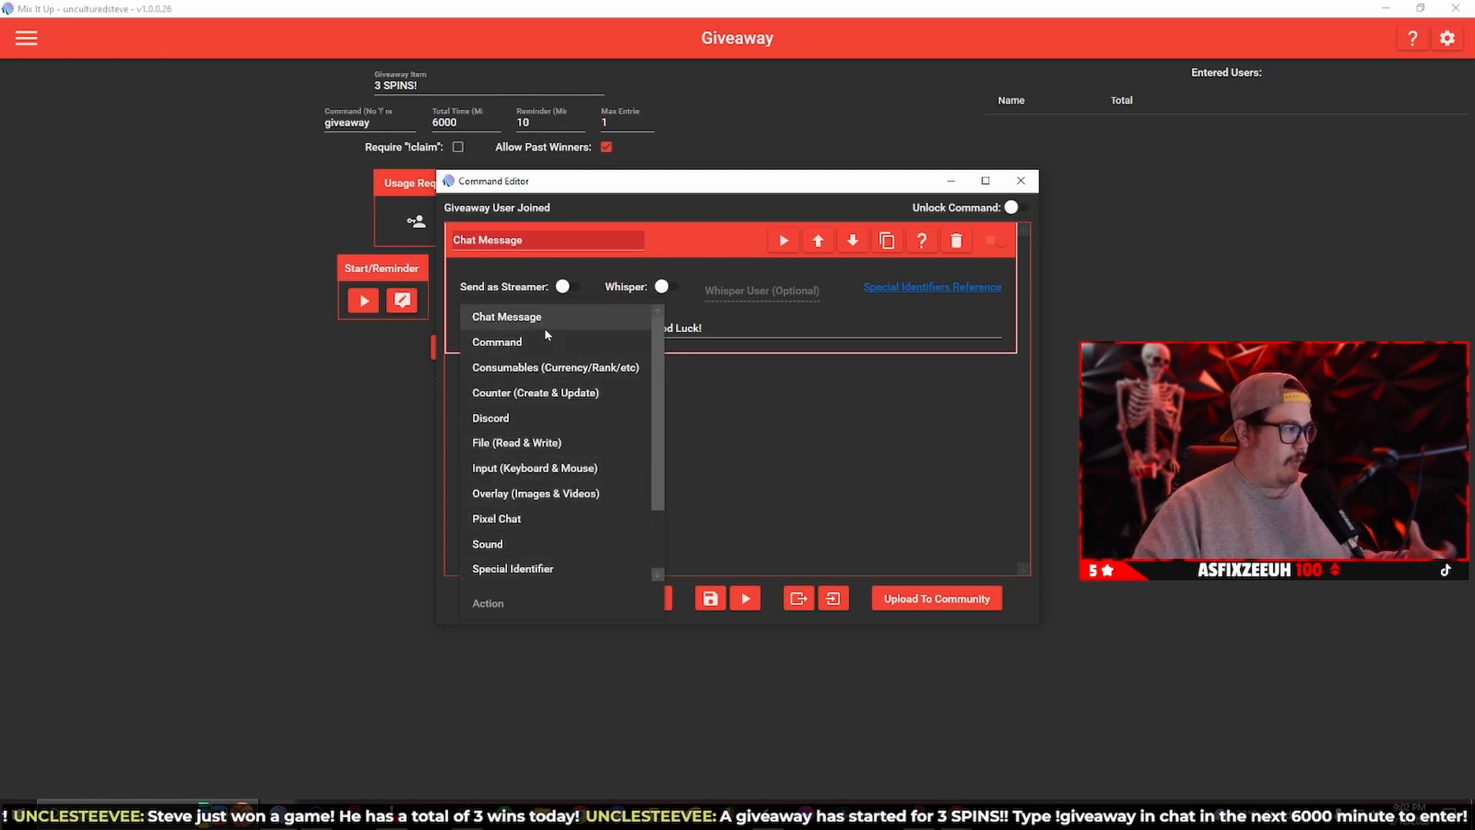
left_click(507, 316)
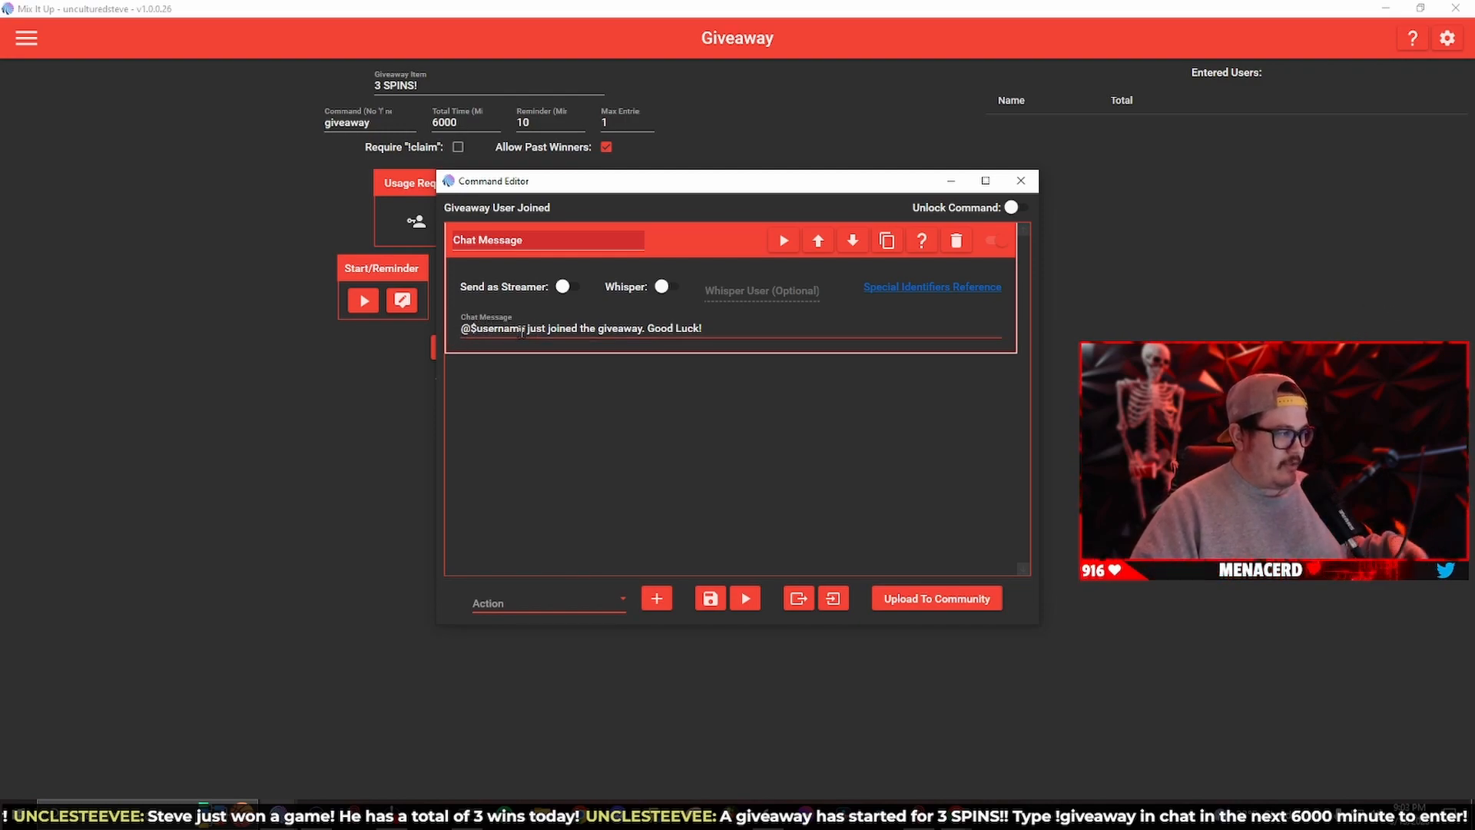
double_click(493, 328)
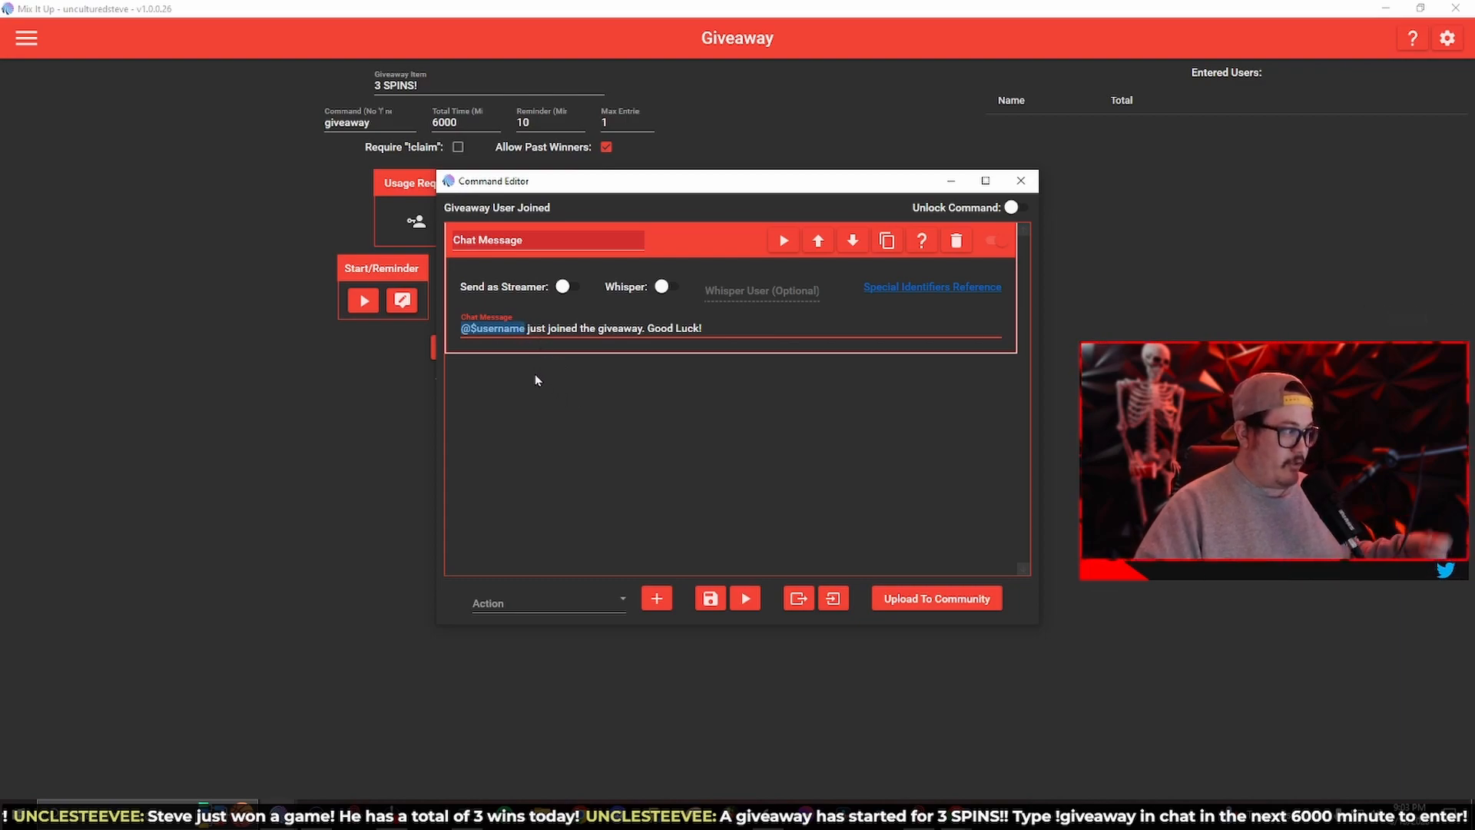
mouse_move(684, 509)
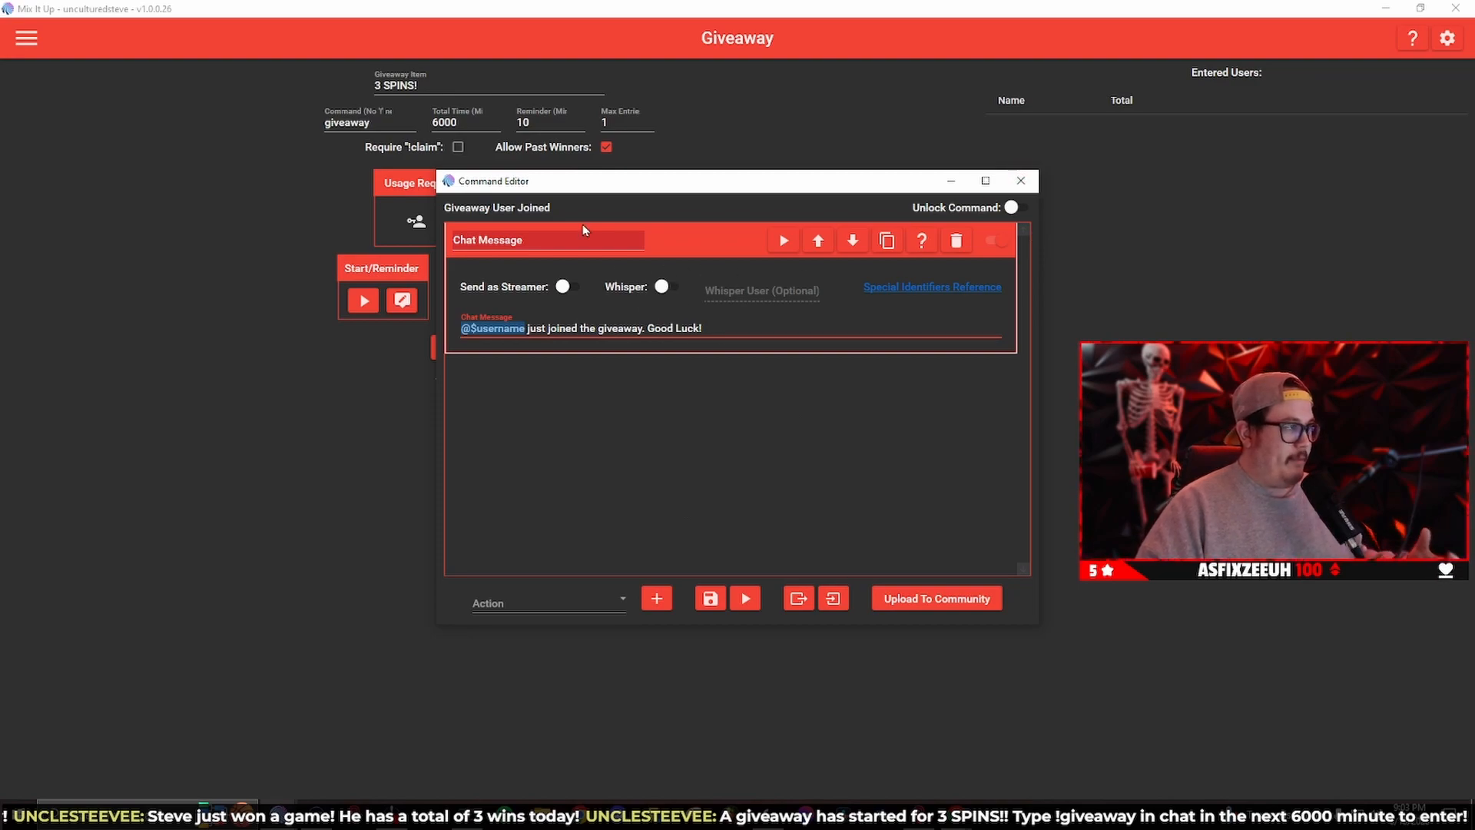
left_click(1020, 182)
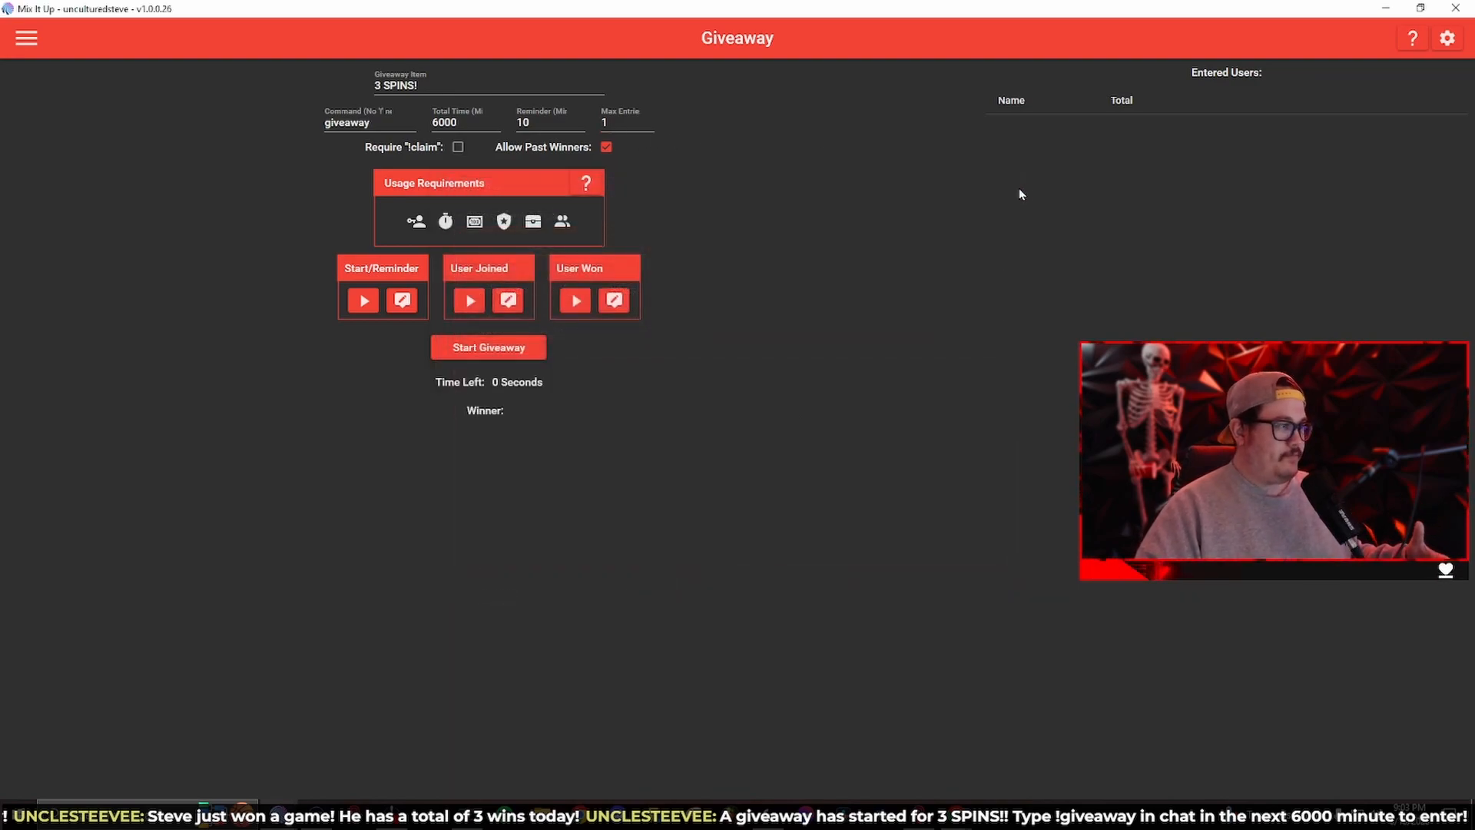
left_click(613, 299)
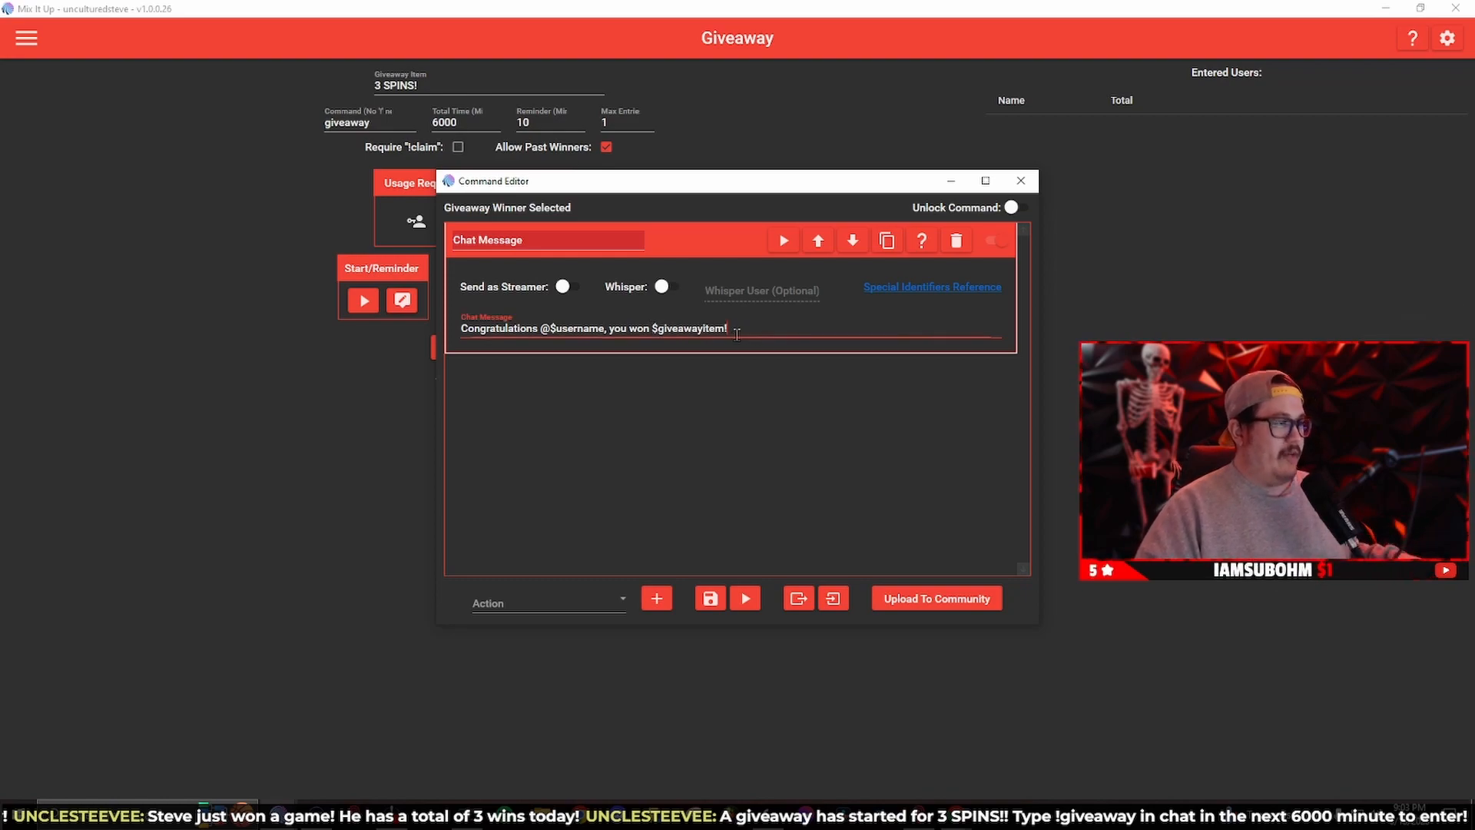
double_click(689, 327)
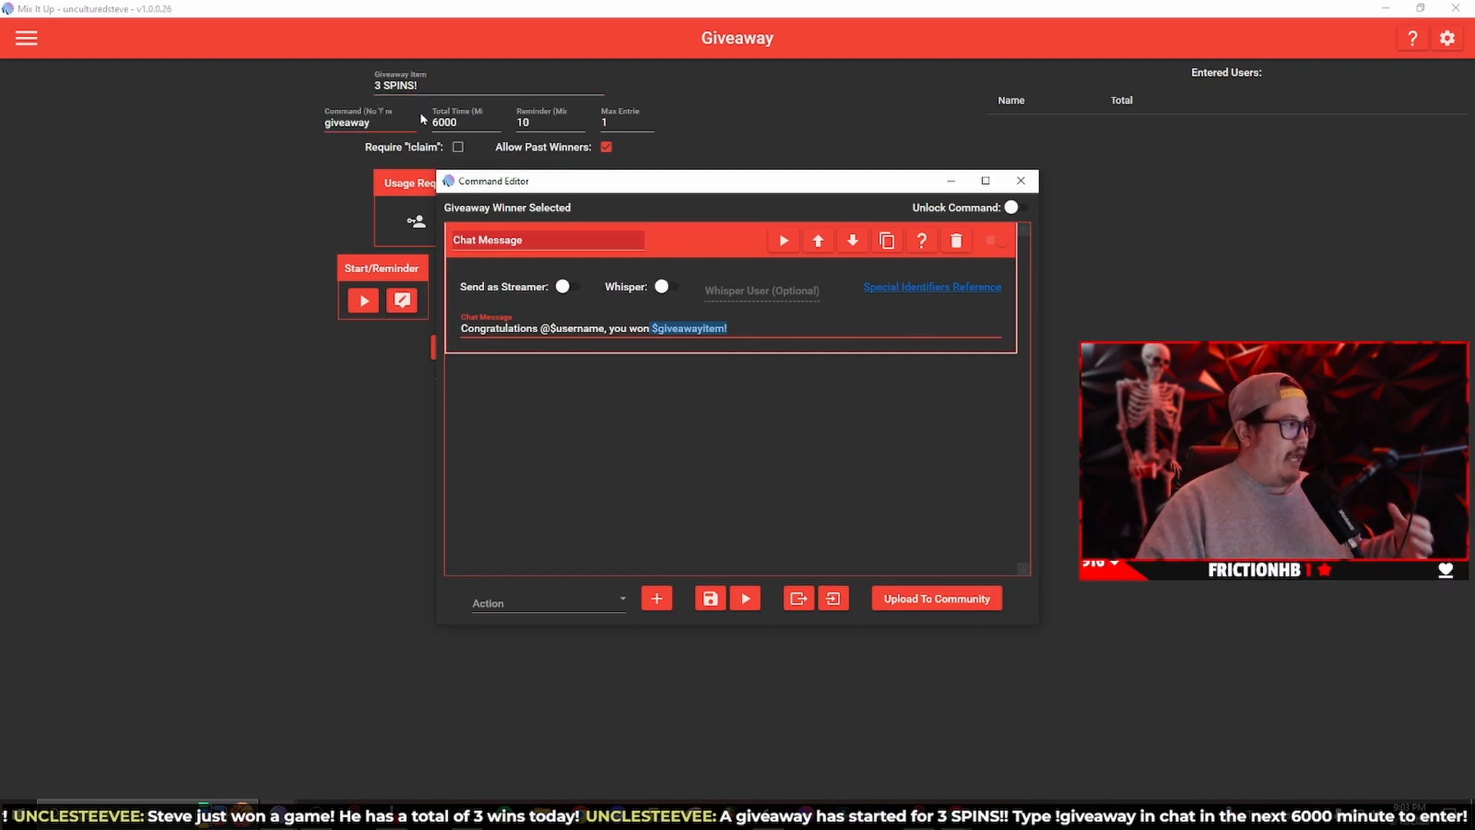
mouse_move(362, 92)
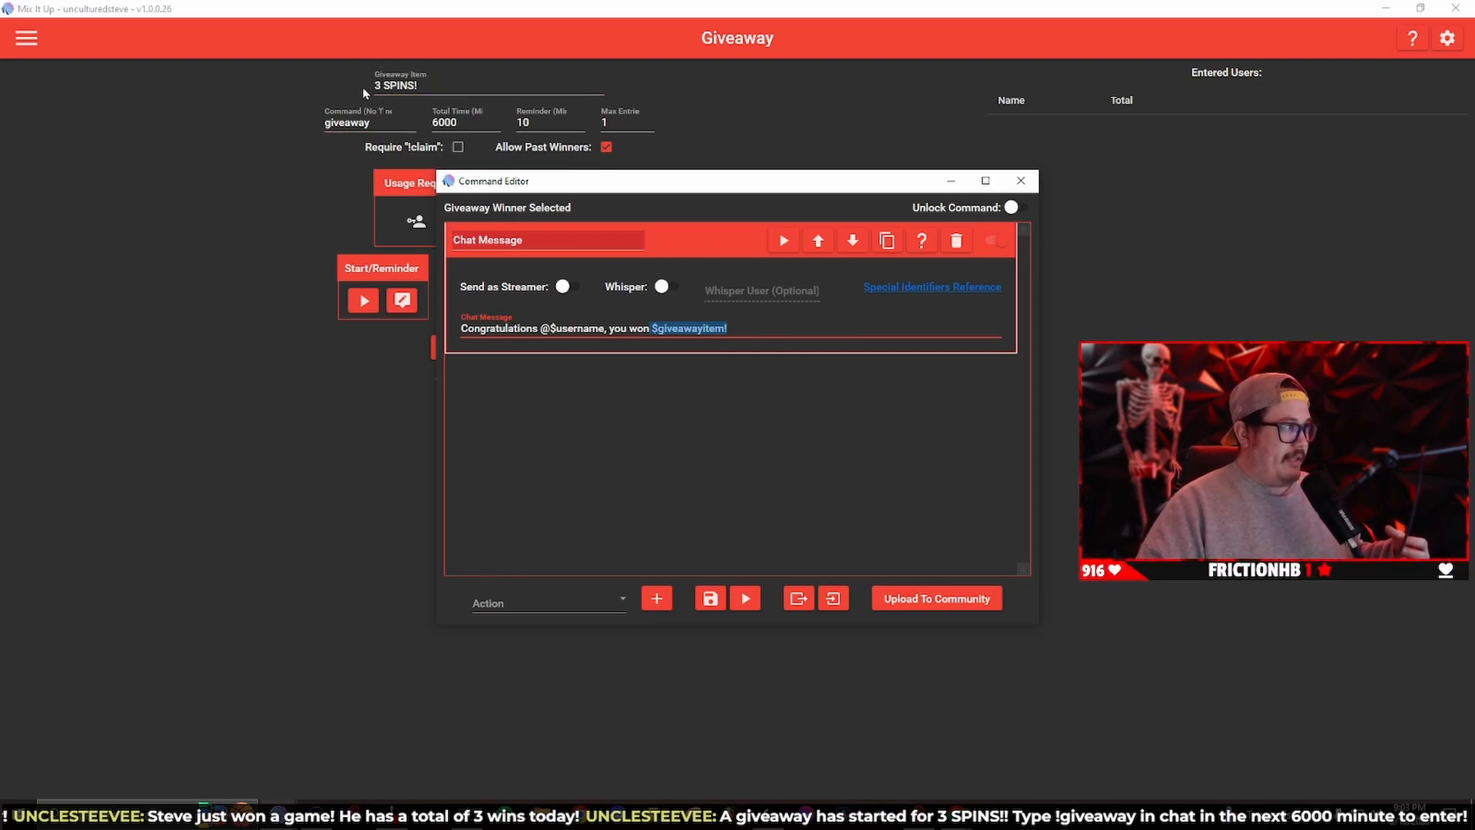
left_click(1020, 182)
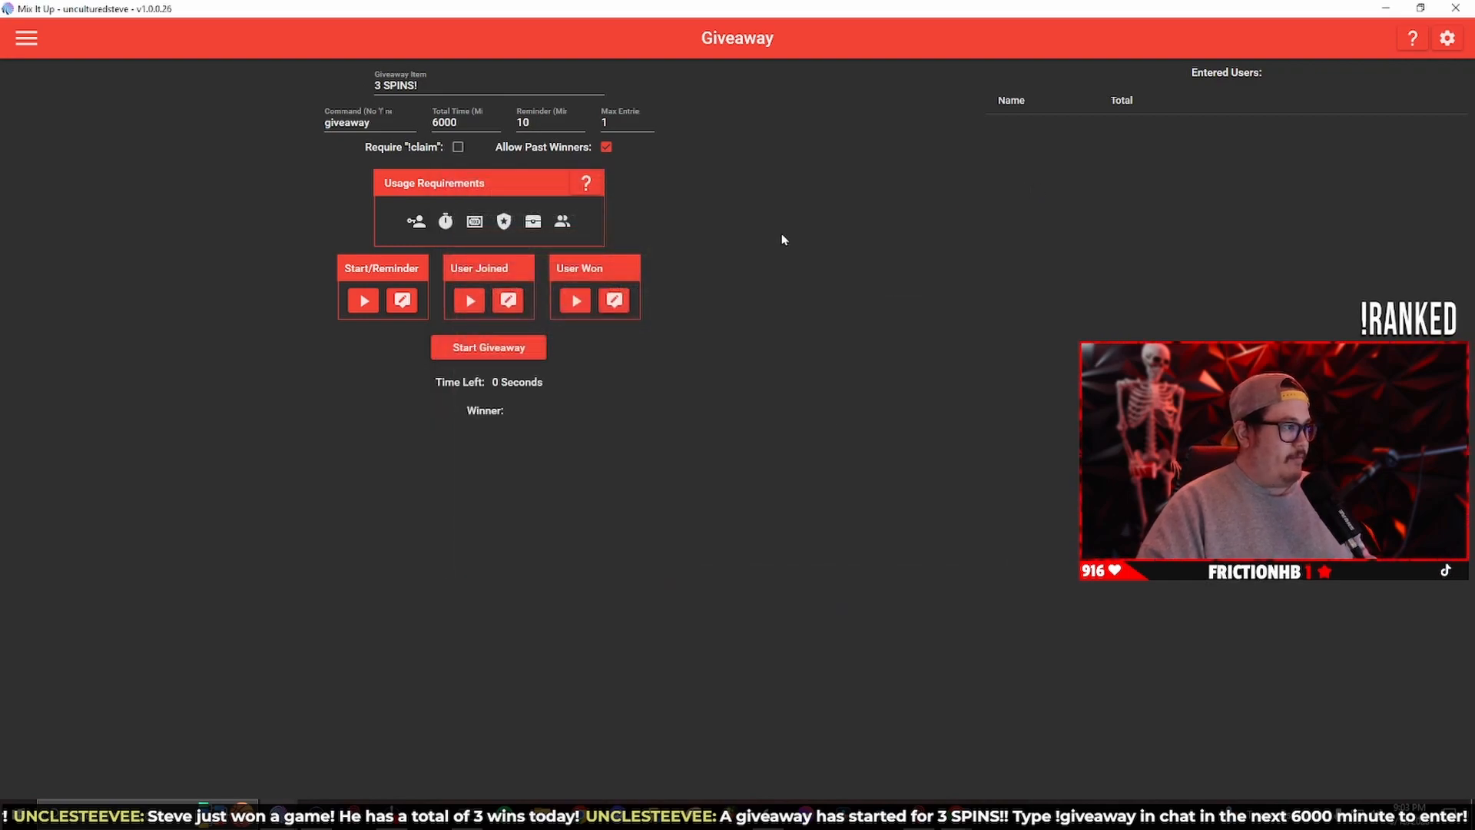
- Start the 3 SPINS! giveaway so its 6000-minute countdown begins
left_click(488, 347)
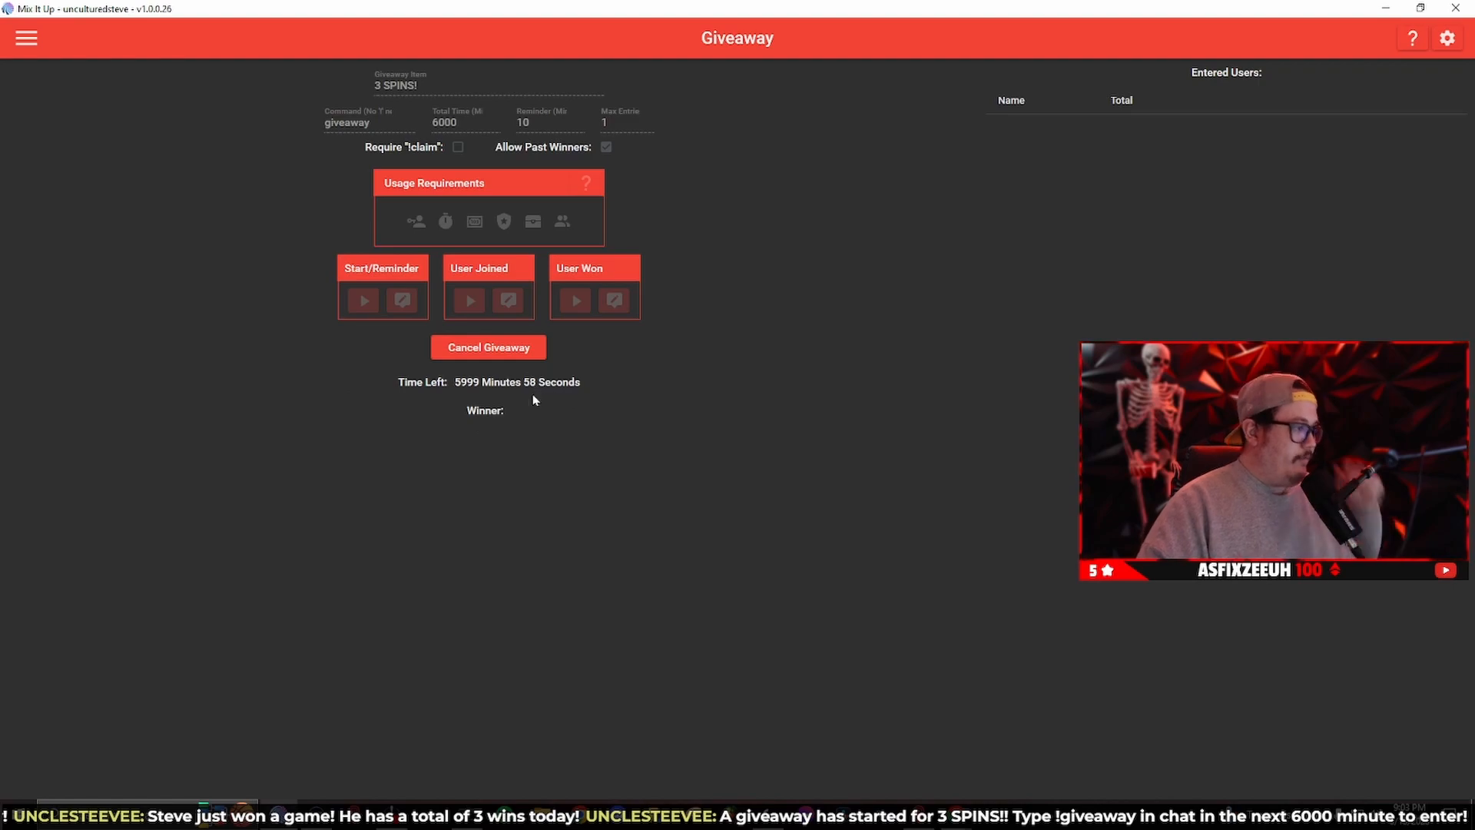
mouse_move(286, 379)
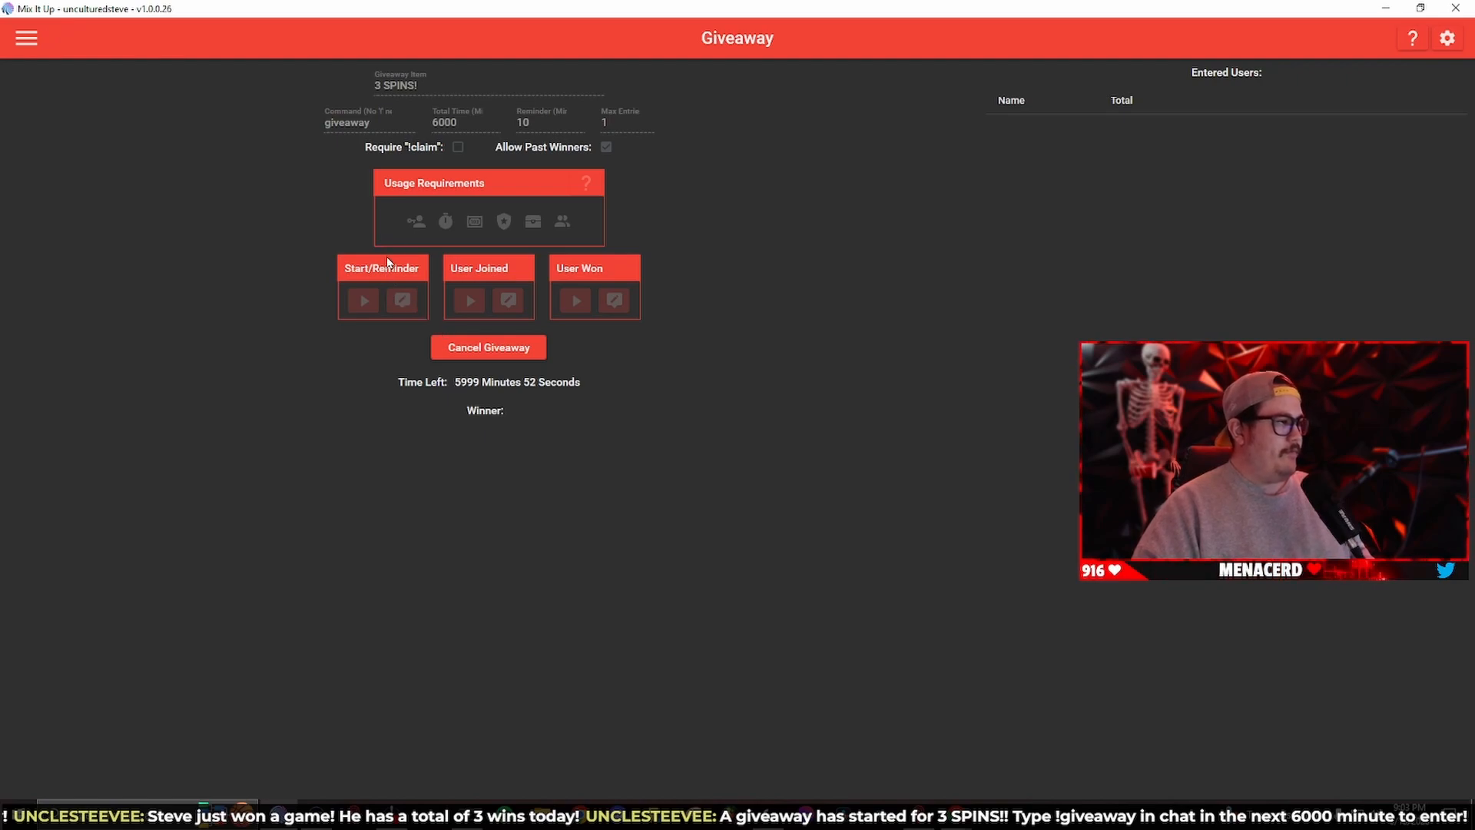
mouse_move(318, 211)
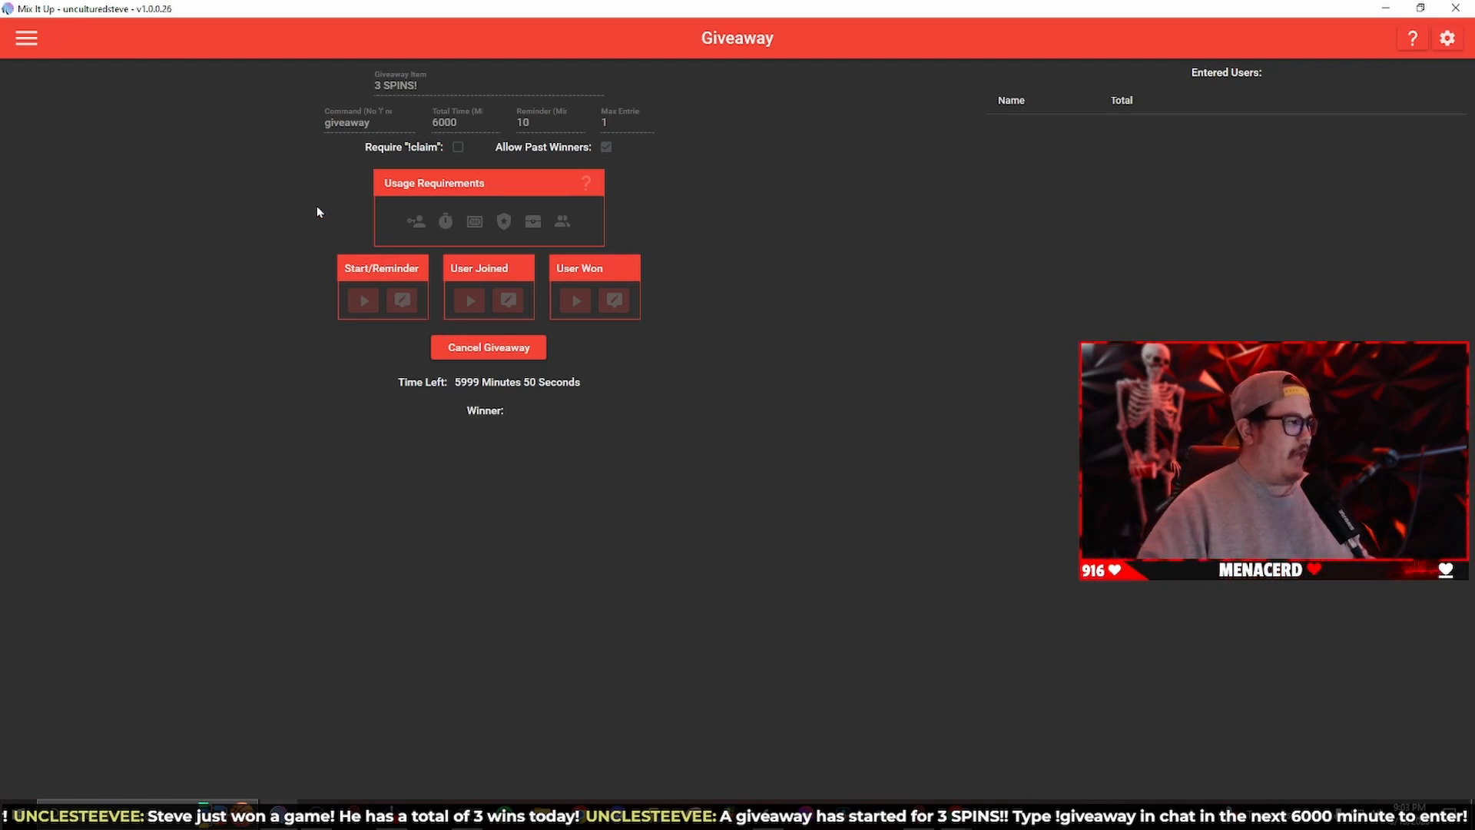
left_click(26, 37)
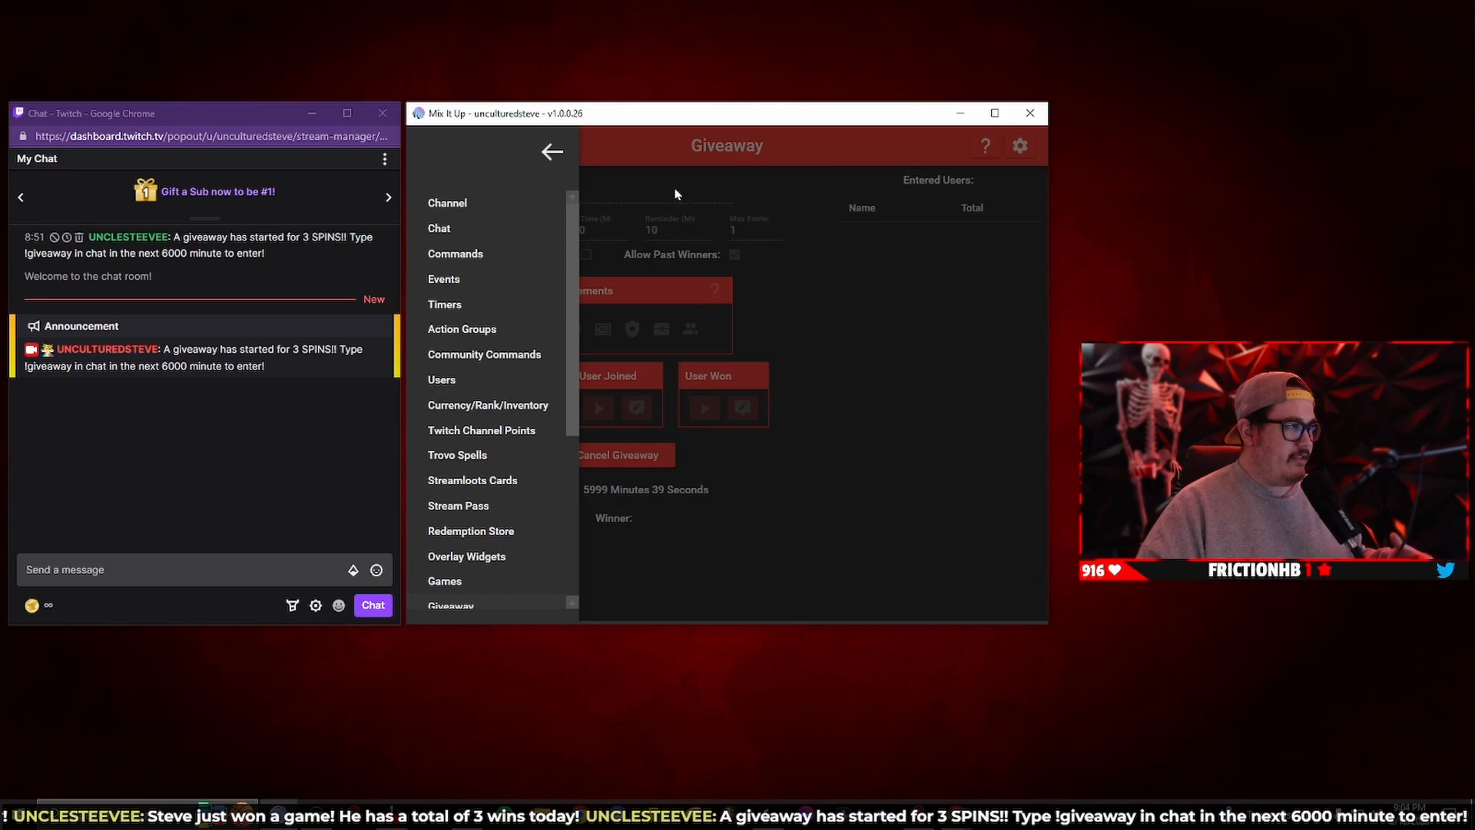
- Return to the running giveaway page to see the countdown and the Twitch chat announcement
left_click(551, 150)
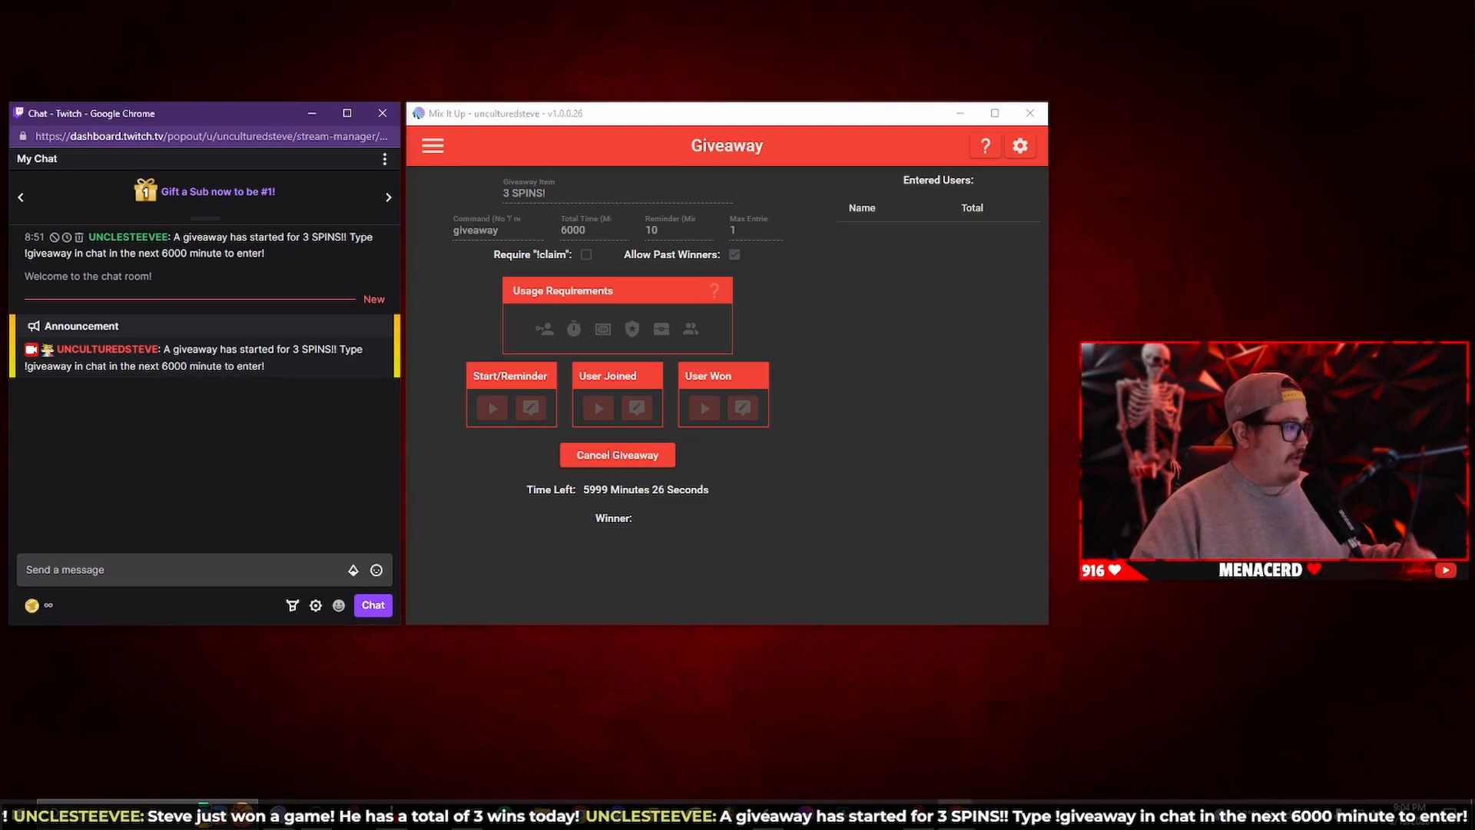
mouse_move(93, 401)
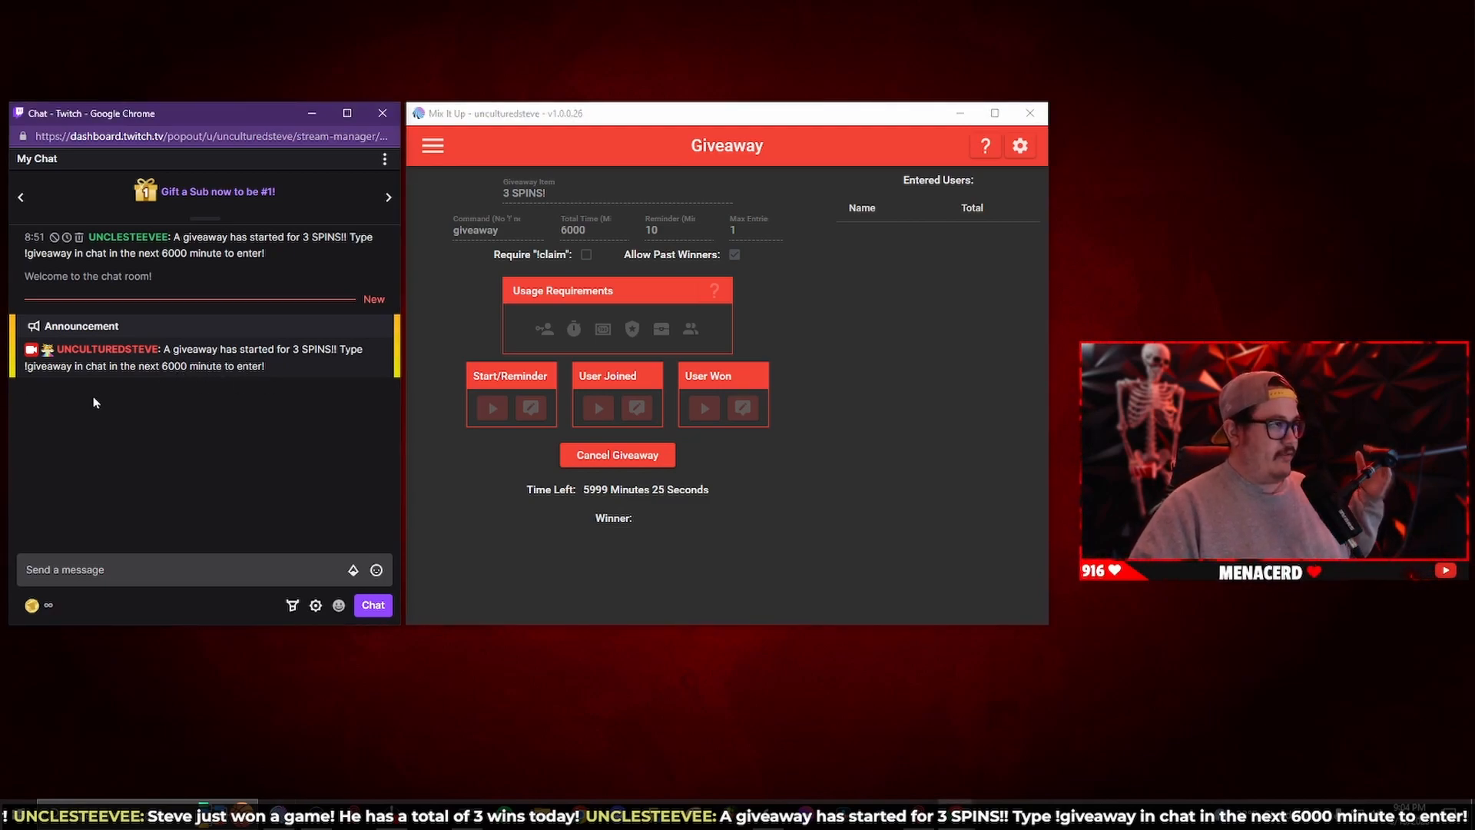